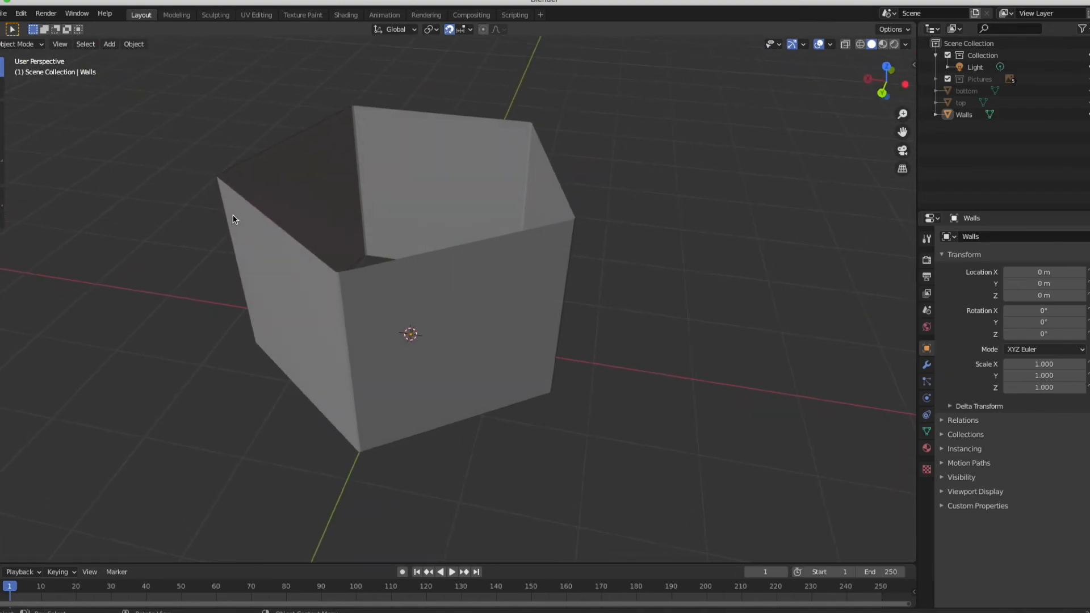
mouse_move(460, 308)
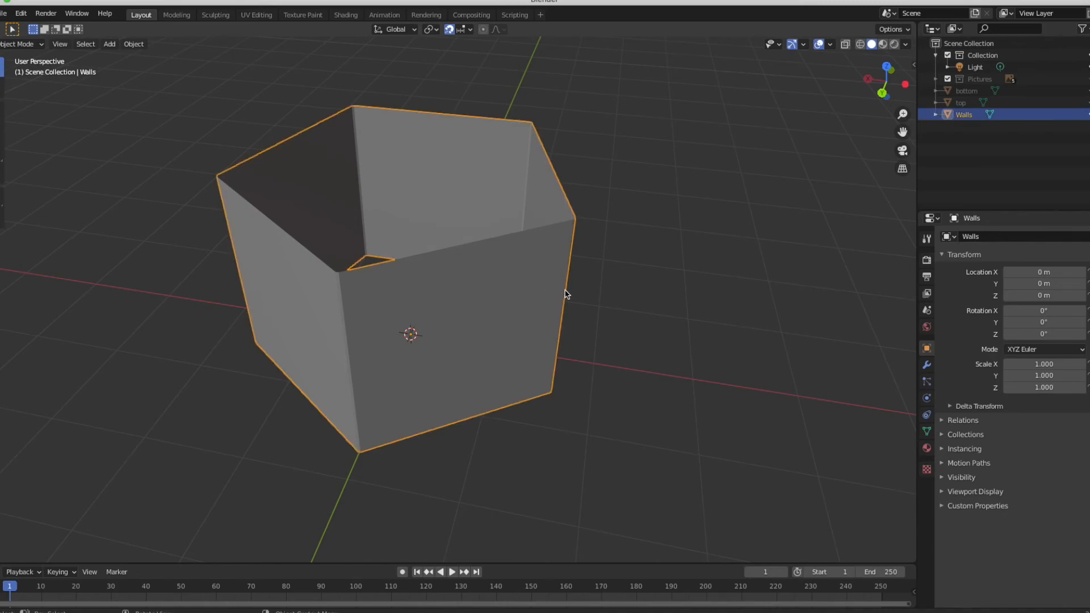
Orbit to look down into the pentagonal walls, then back toward the original angle
drag(566, 293, 699, 292)
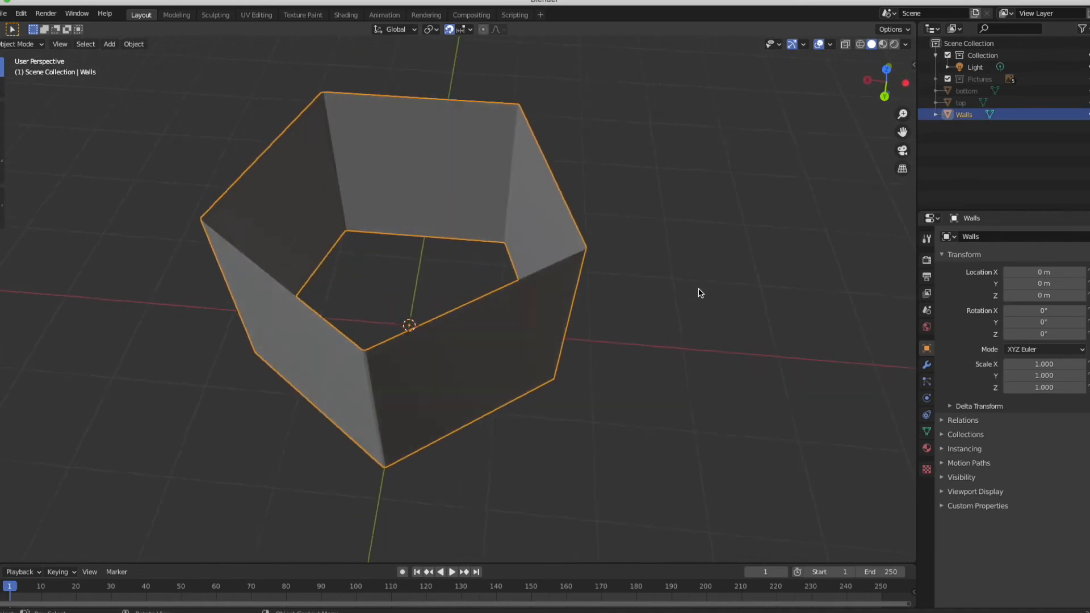
drag(700, 291, 639, 287)
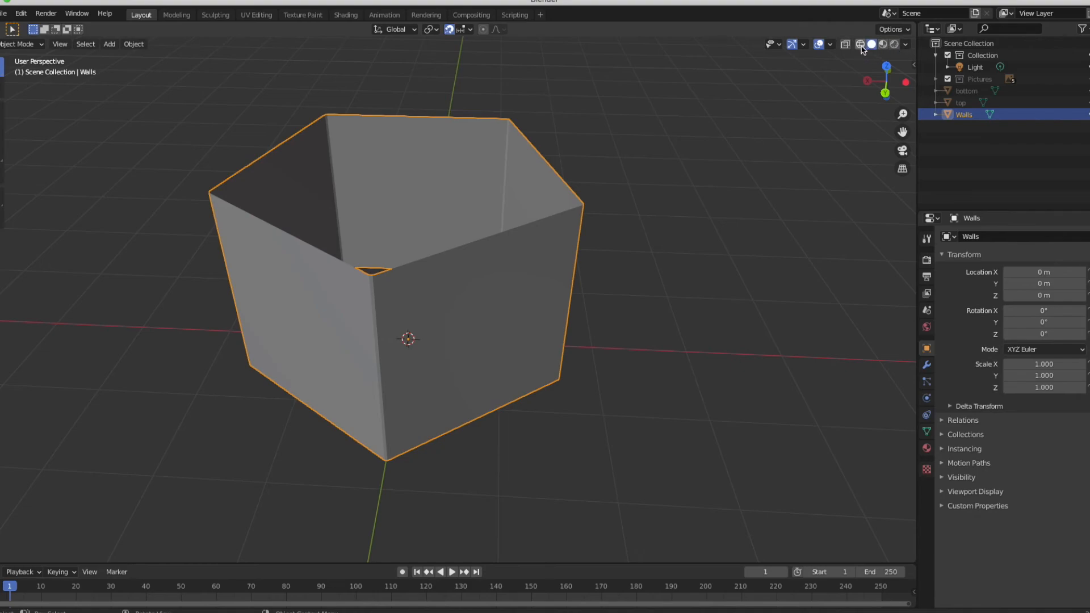
Cycle the viewport through wireframe, solid and rendered shading, ending on material preview
click(844, 44)
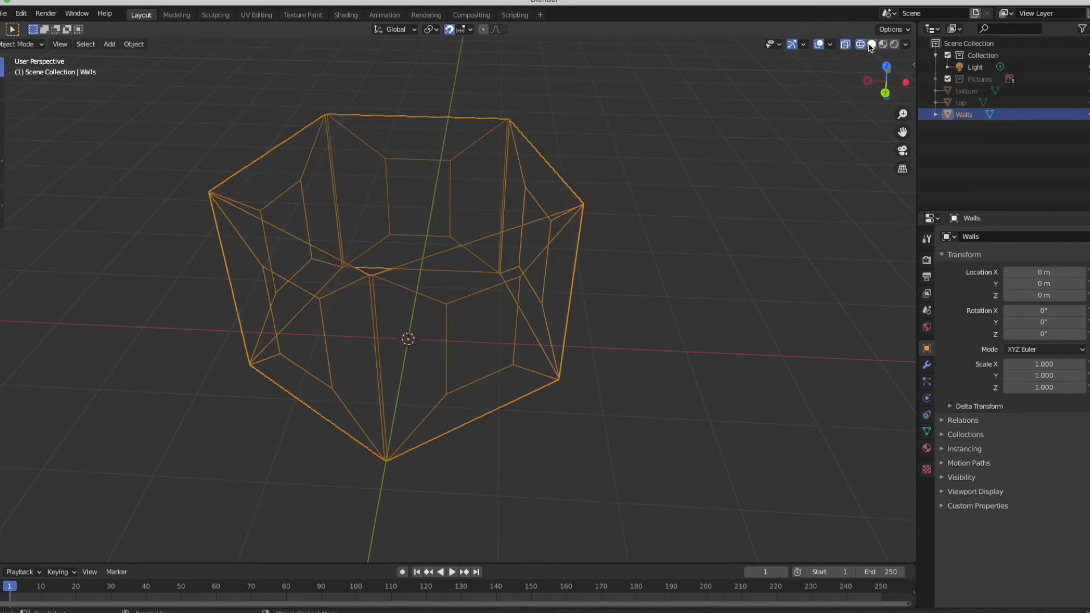
click(872, 44)
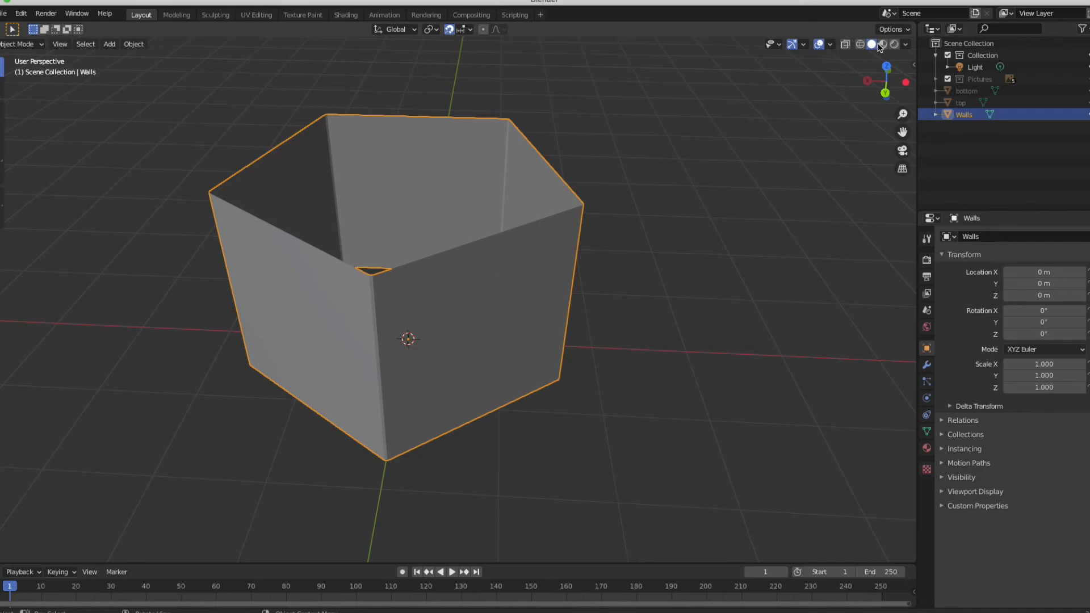
mouse_move(896, 48)
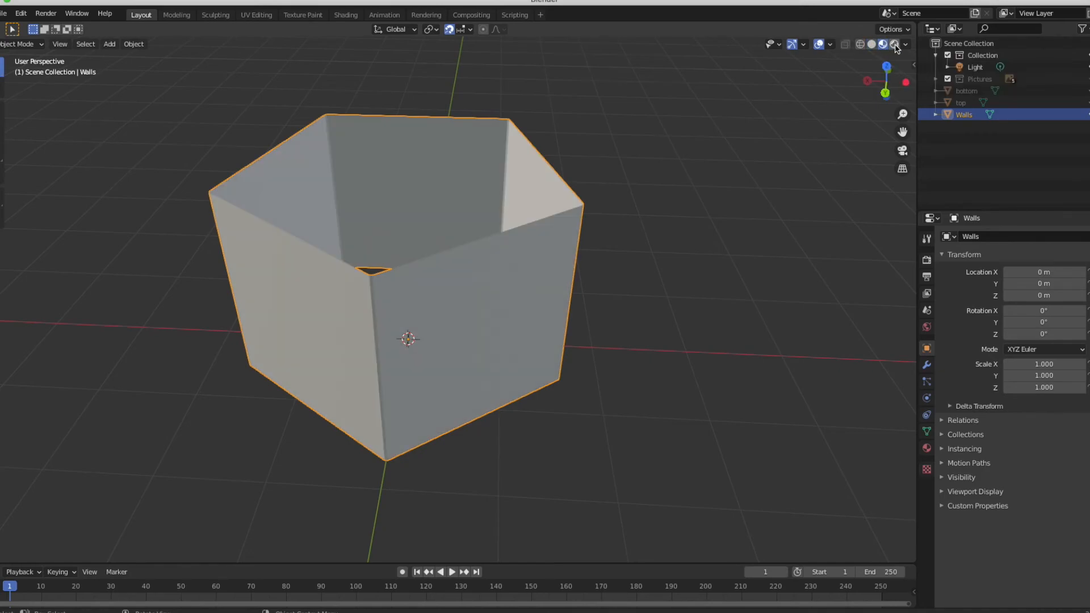
click(895, 44)
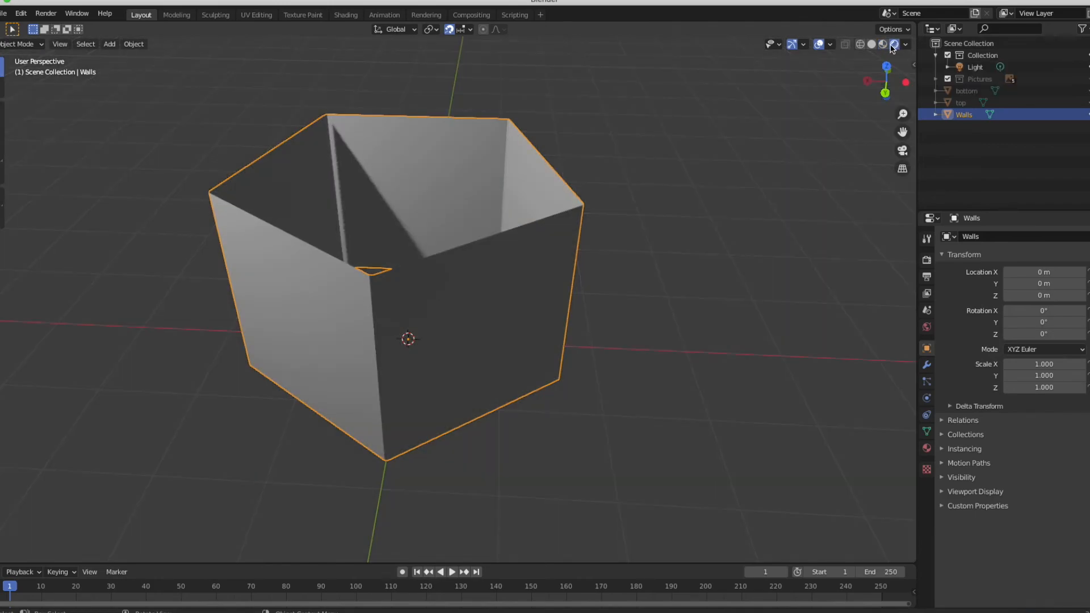
mouse_move(883, 44)
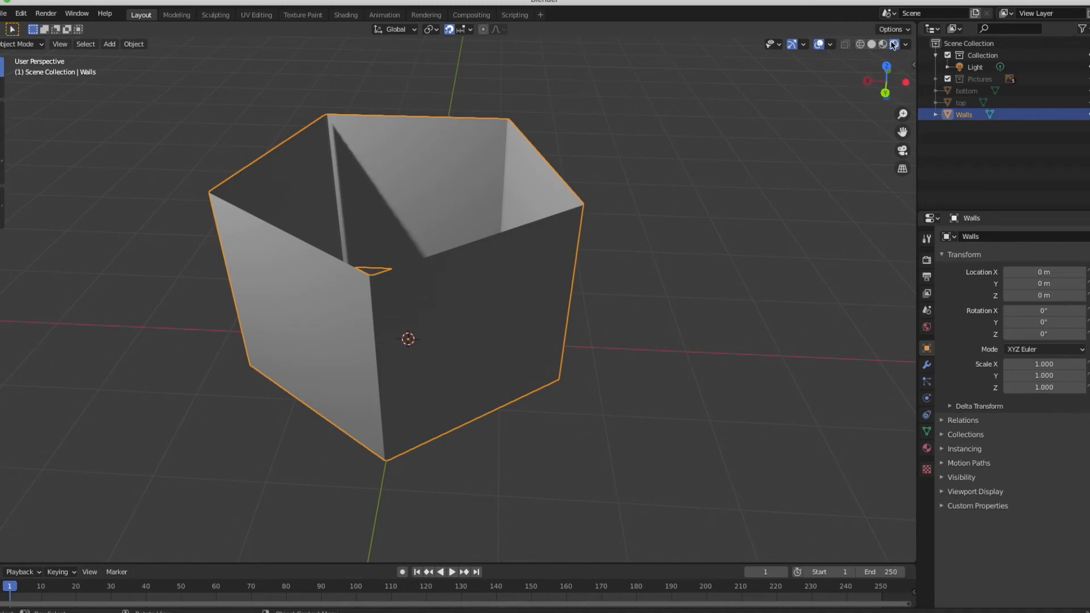
click(884, 45)
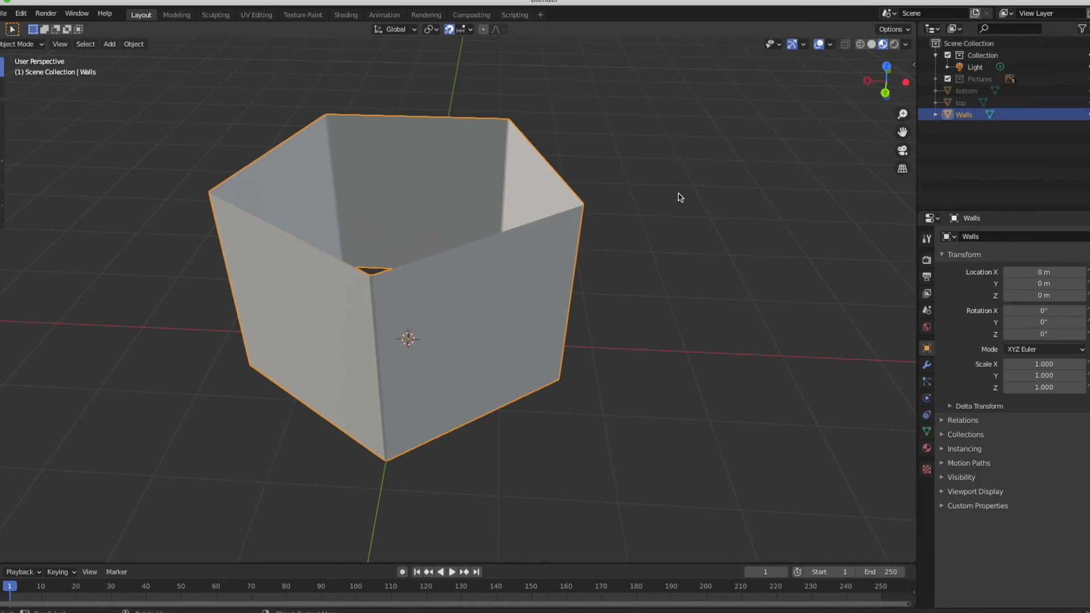
mouse_move(899, 387)
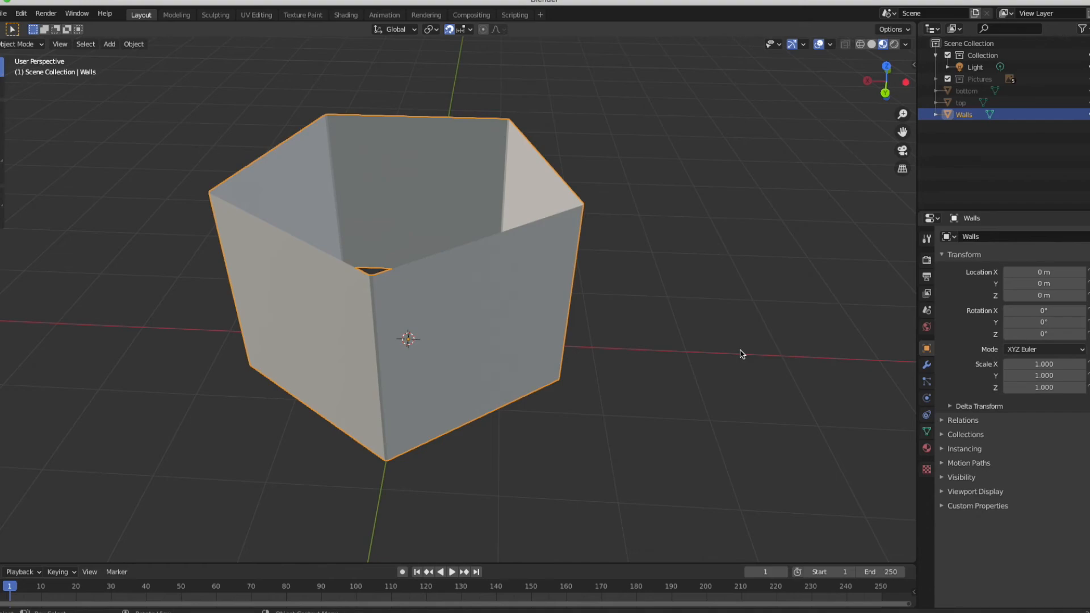
mouse_move(862, 427)
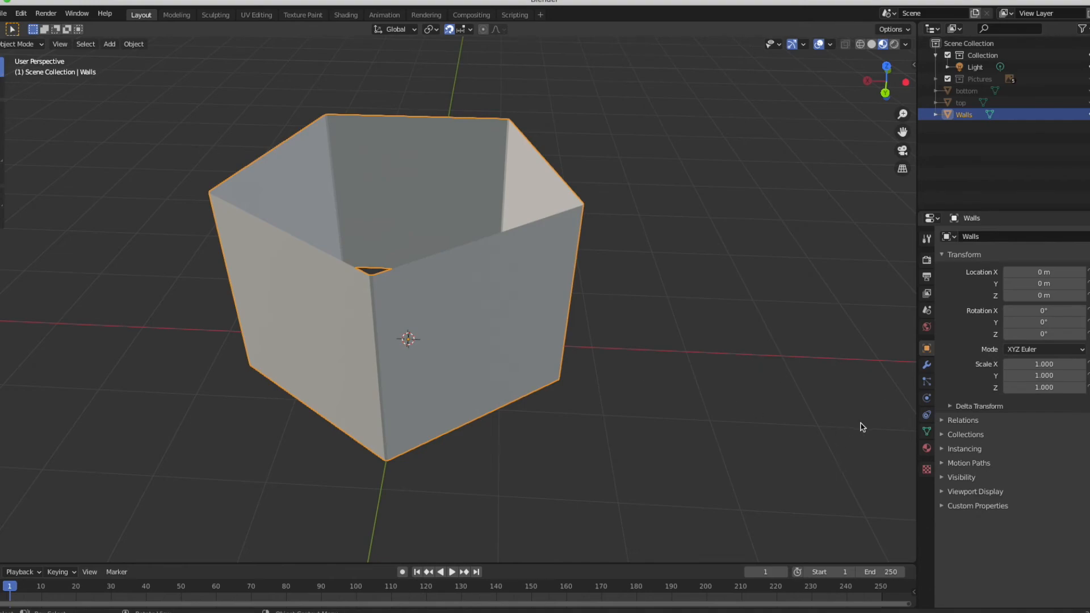
mouse_move(931, 495)
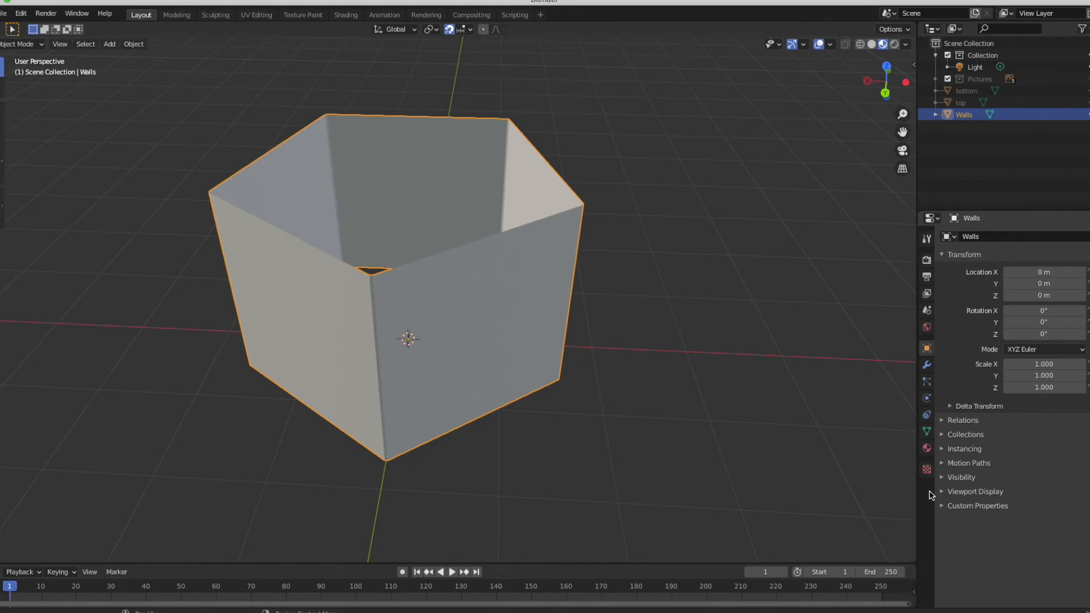
mouse_move(926, 272)
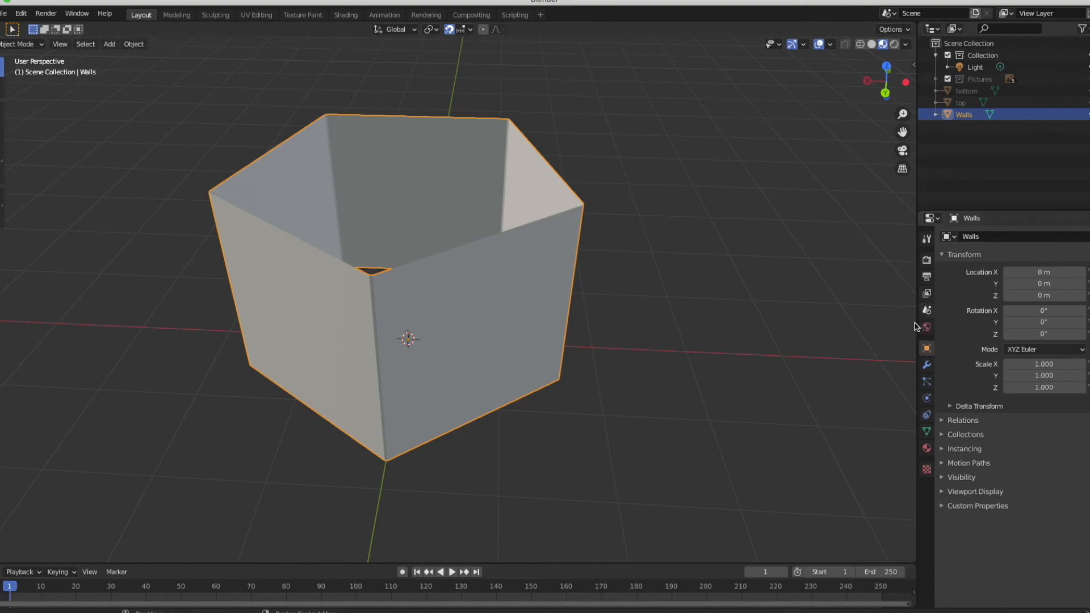
mouse_move(926, 364)
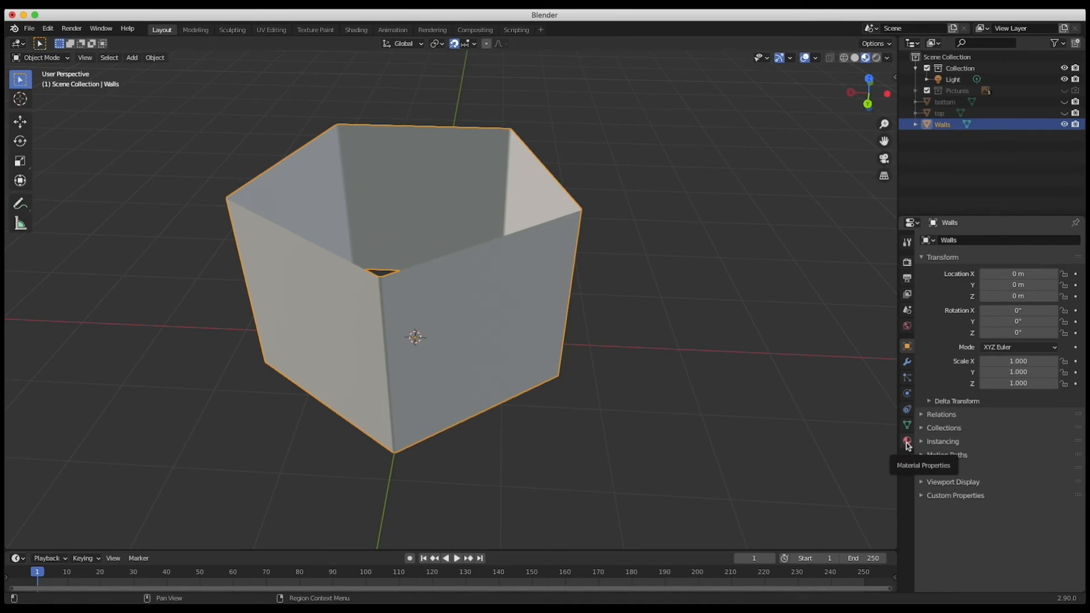
Create a new material on the Walls object and name it 'walls'
click(906, 442)
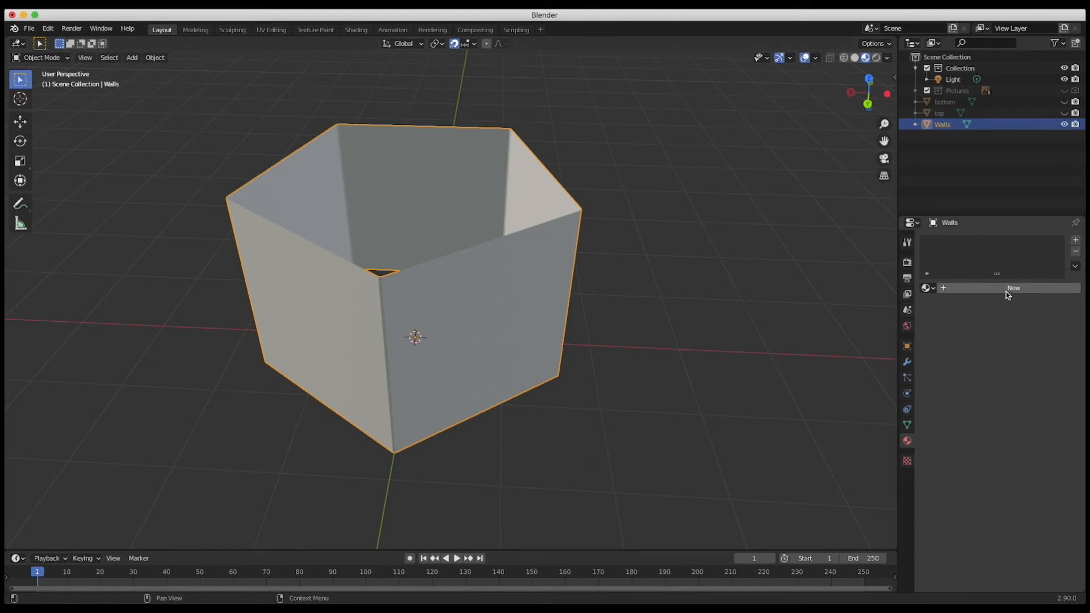
click(1014, 287)
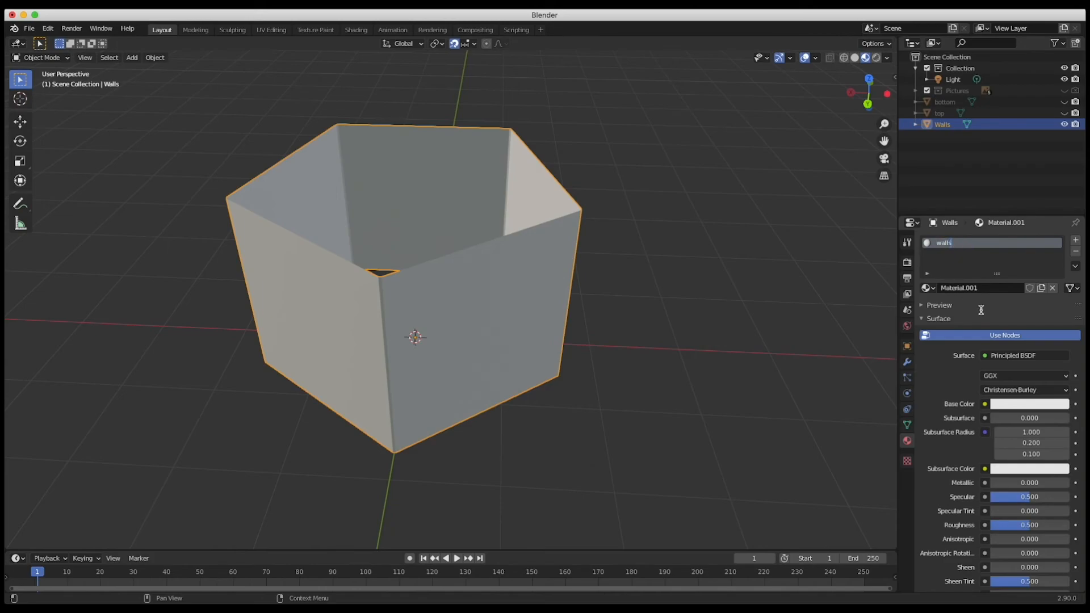
text(walls)
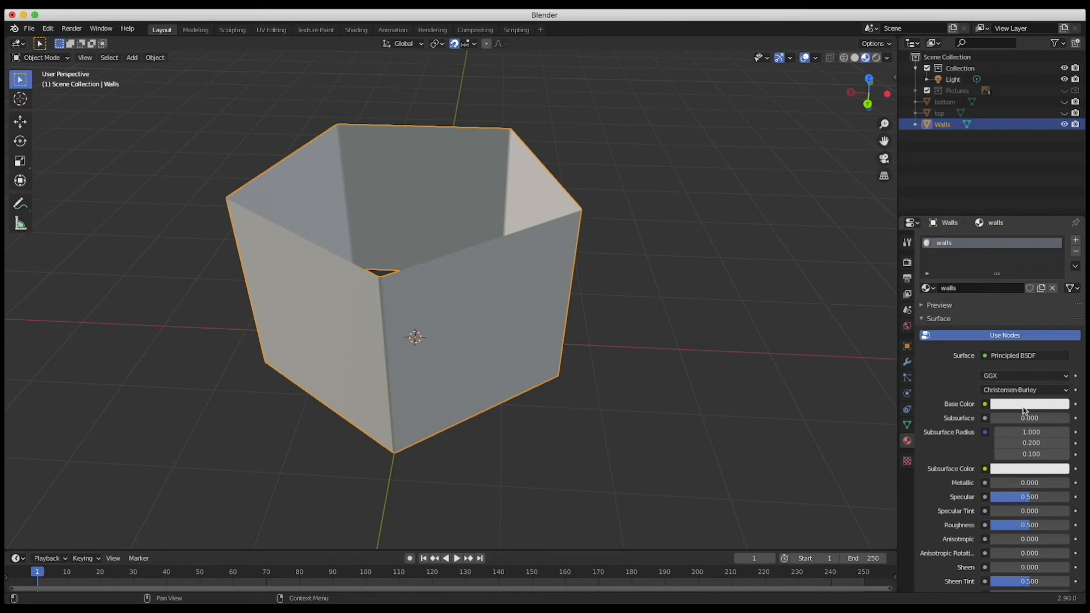
Set the walls material's base colour to a muted pinkish mauve, fine-tuning hue and saturation
click(1028, 403)
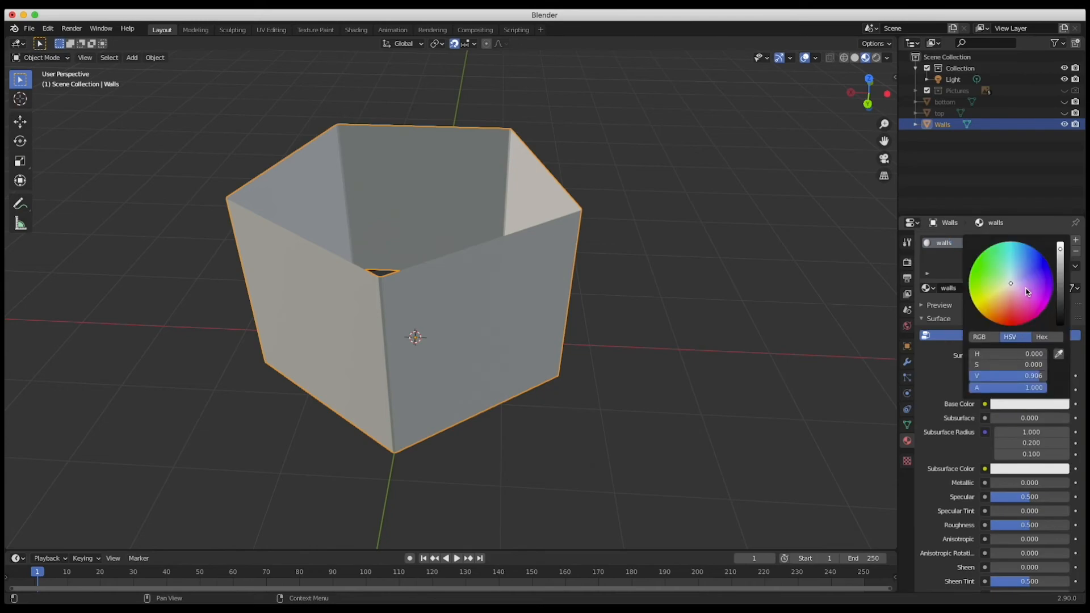
click(1014, 287)
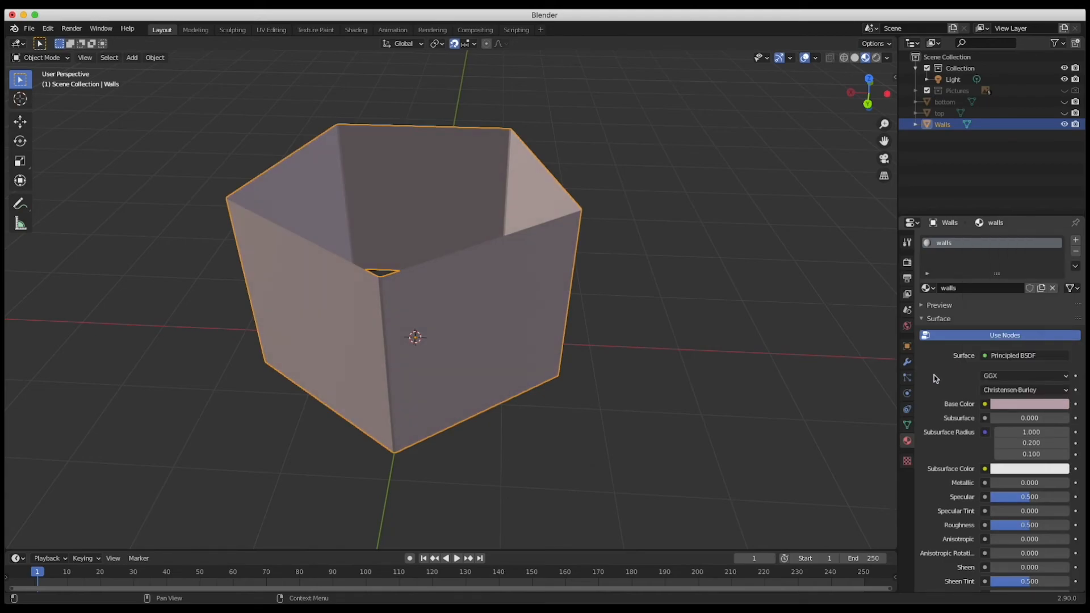
click(1028, 404)
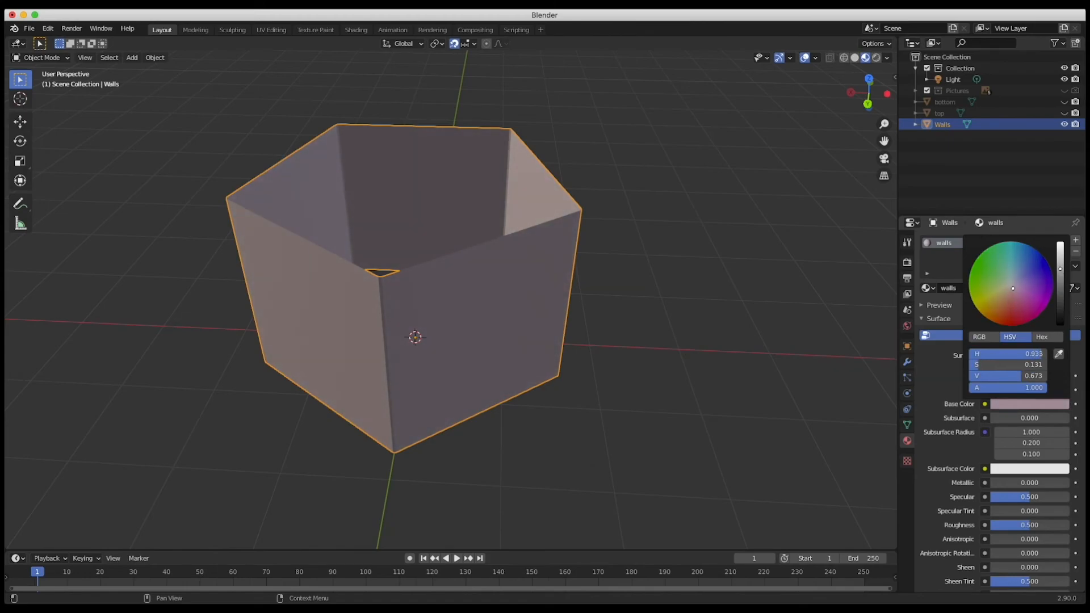
drag(1026, 288, 1013, 286)
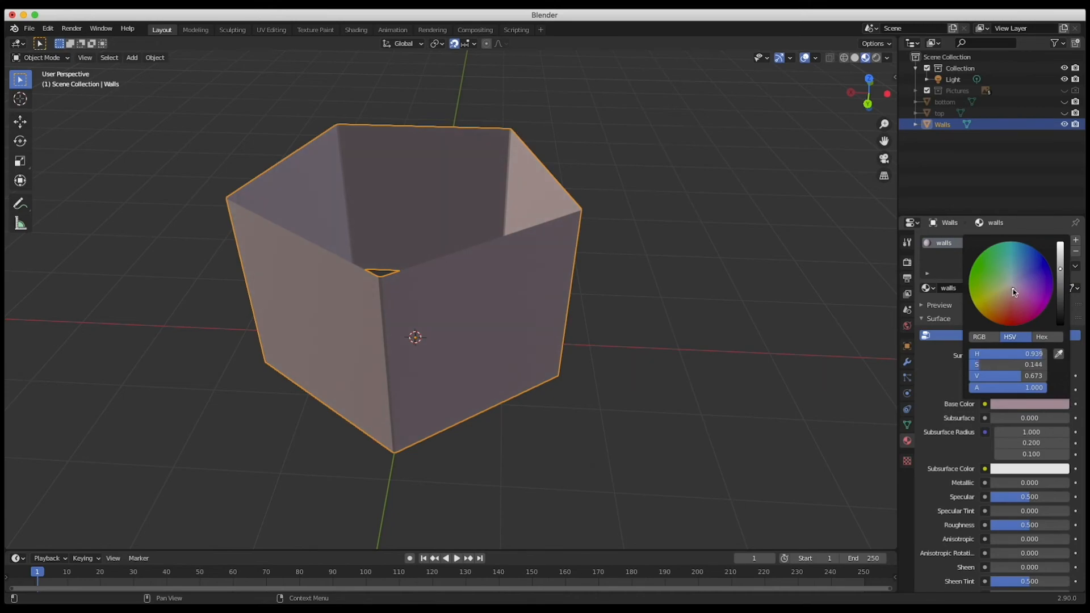
mouse_move(943, 371)
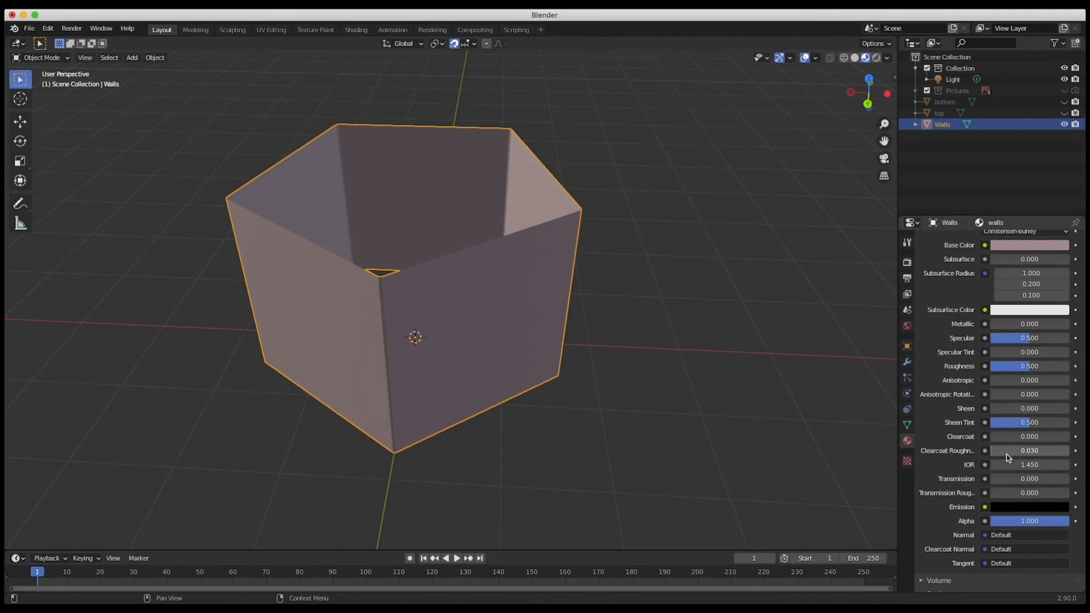
Raise the walls material's roughness to about 0.855 for a matte finish
drag(1029, 367, 1032, 366)
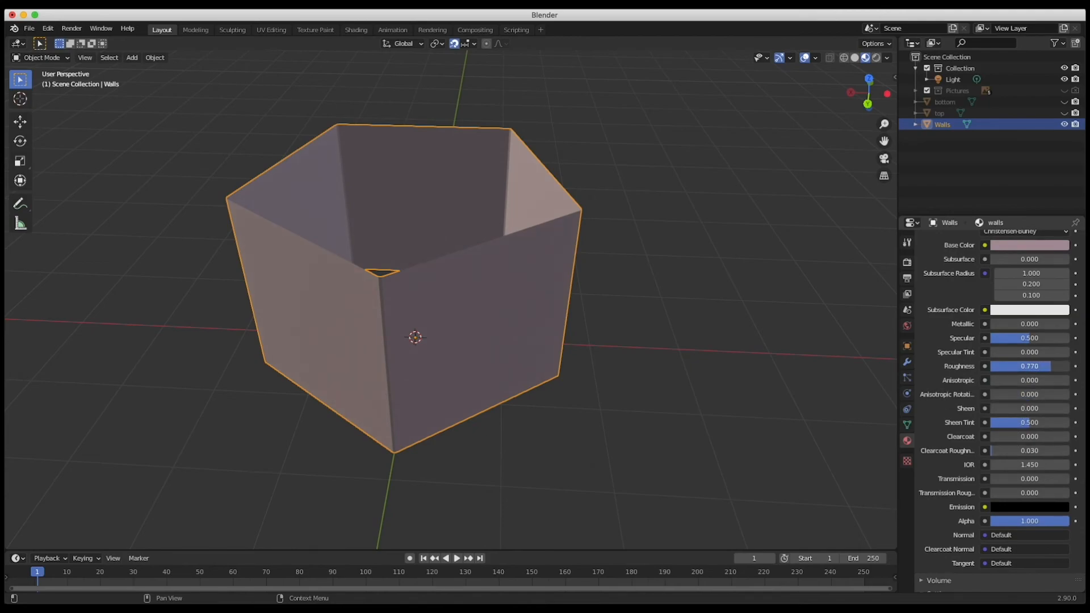
drag(1029, 367, 1029, 367)
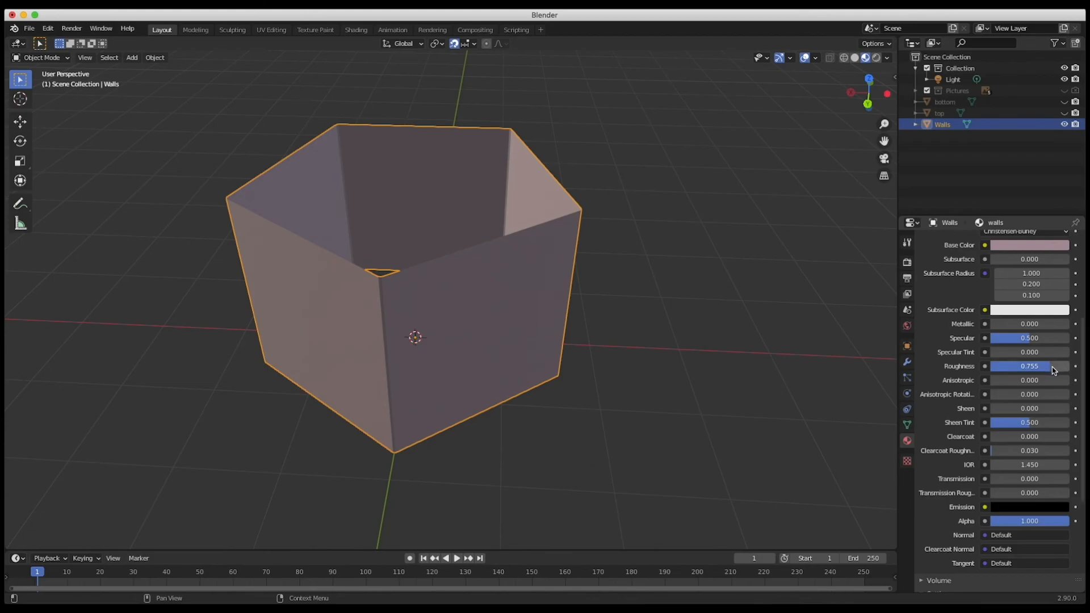
drag(1028, 366, 1035, 367)
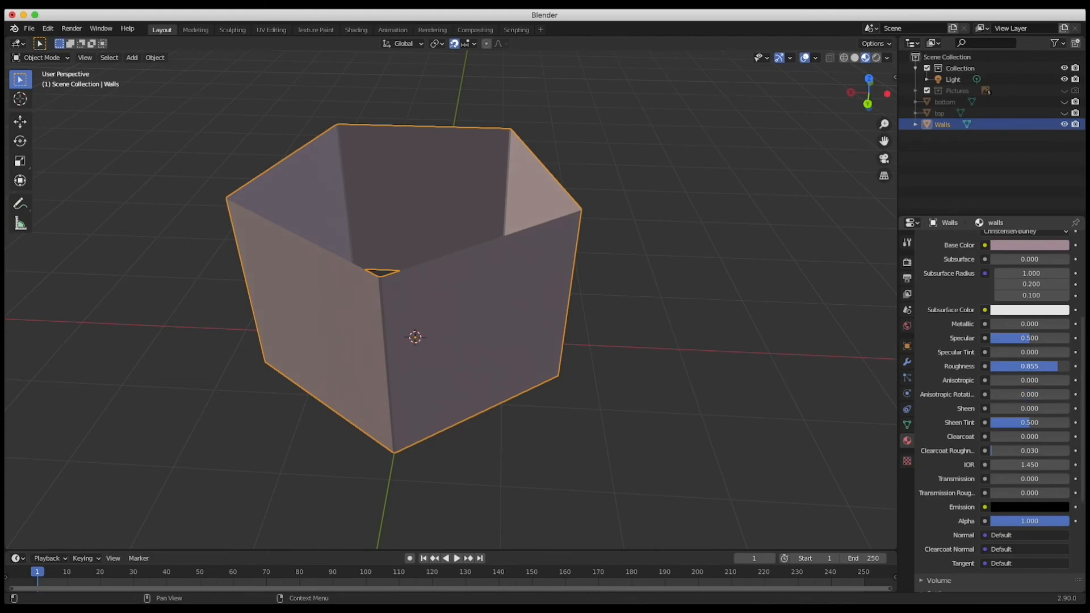
mouse_move(739, 209)
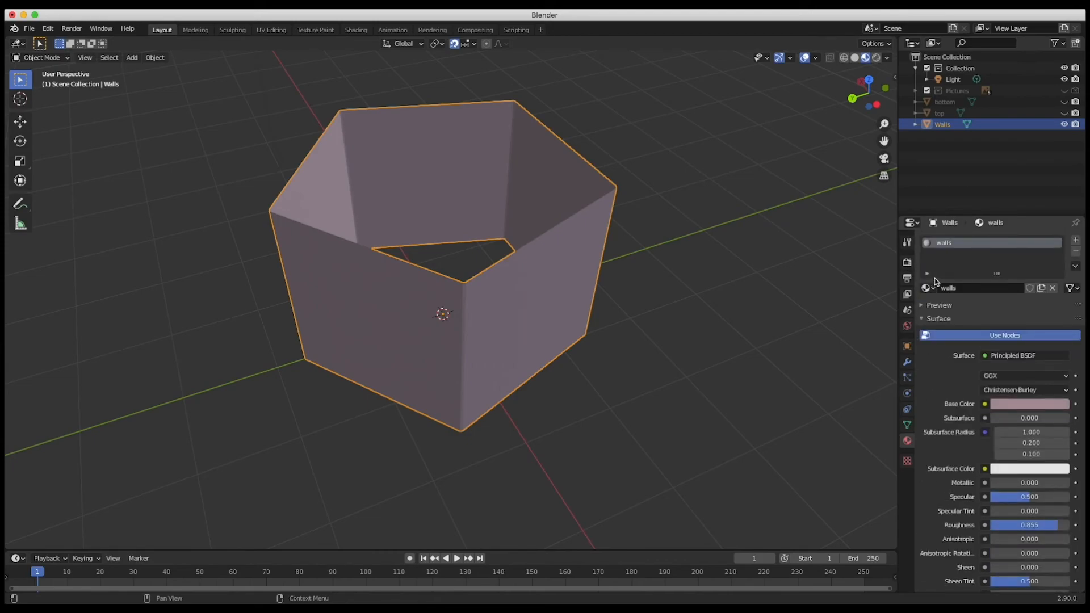
mouse_move(1039, 266)
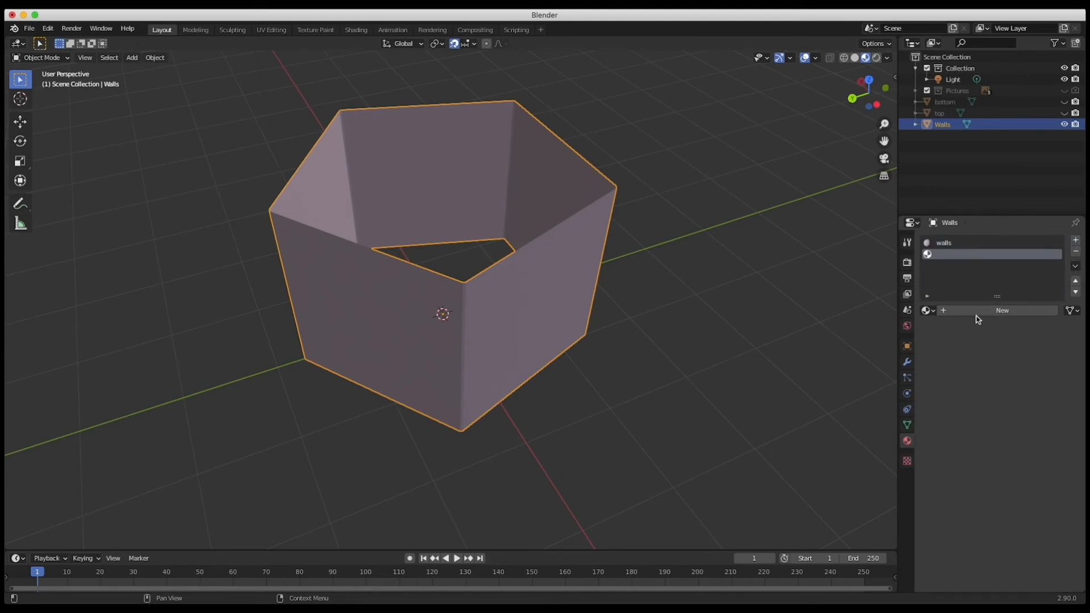
Create a new material, Material.001, in the Walls object's second slot
click(1002, 310)
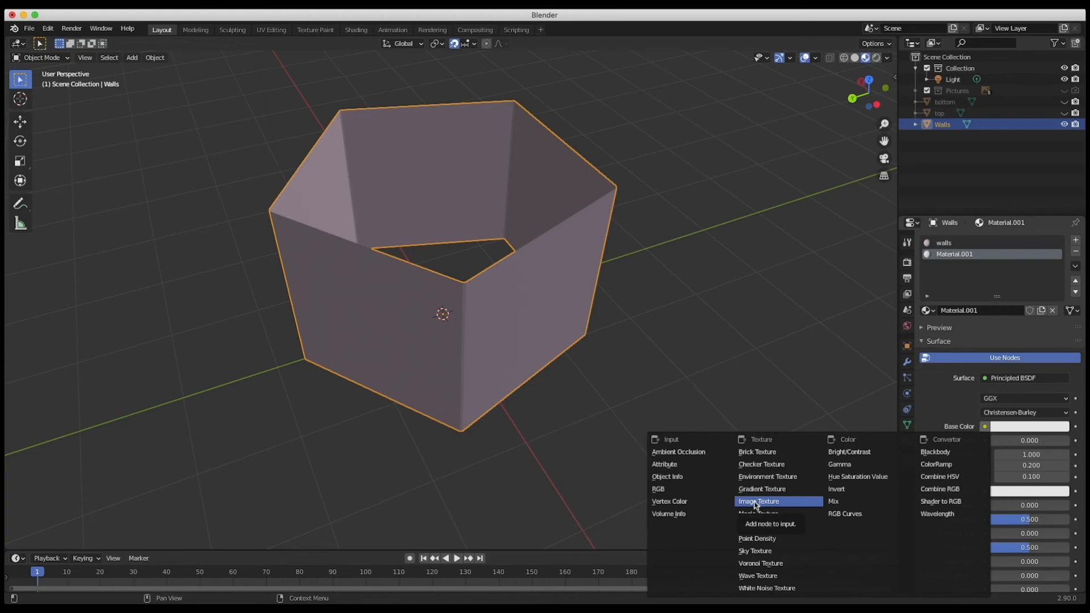
mouse_move(757, 451)
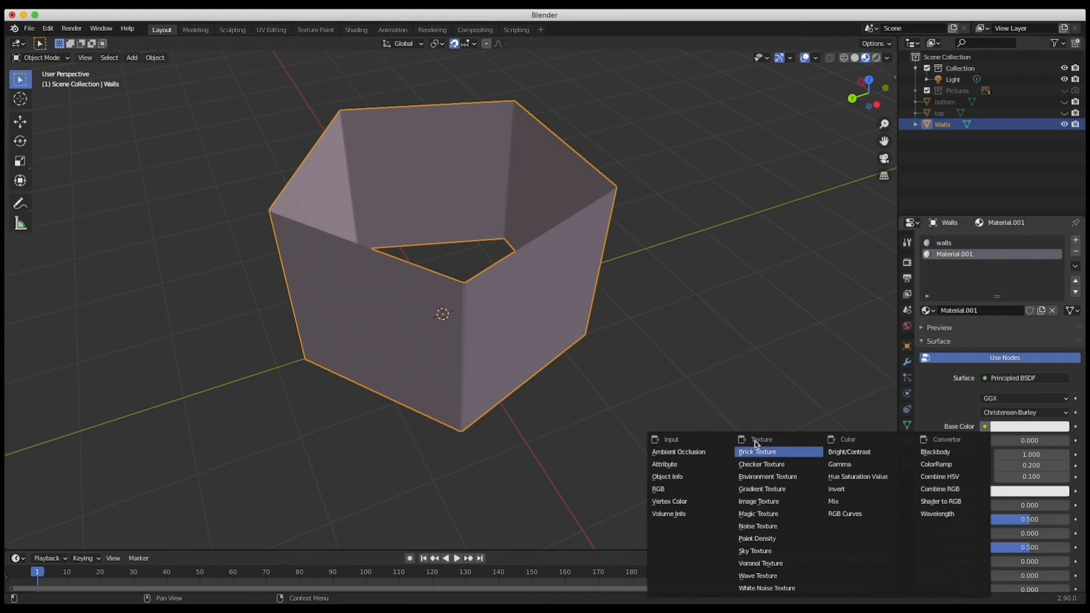
mouse_move(757, 501)
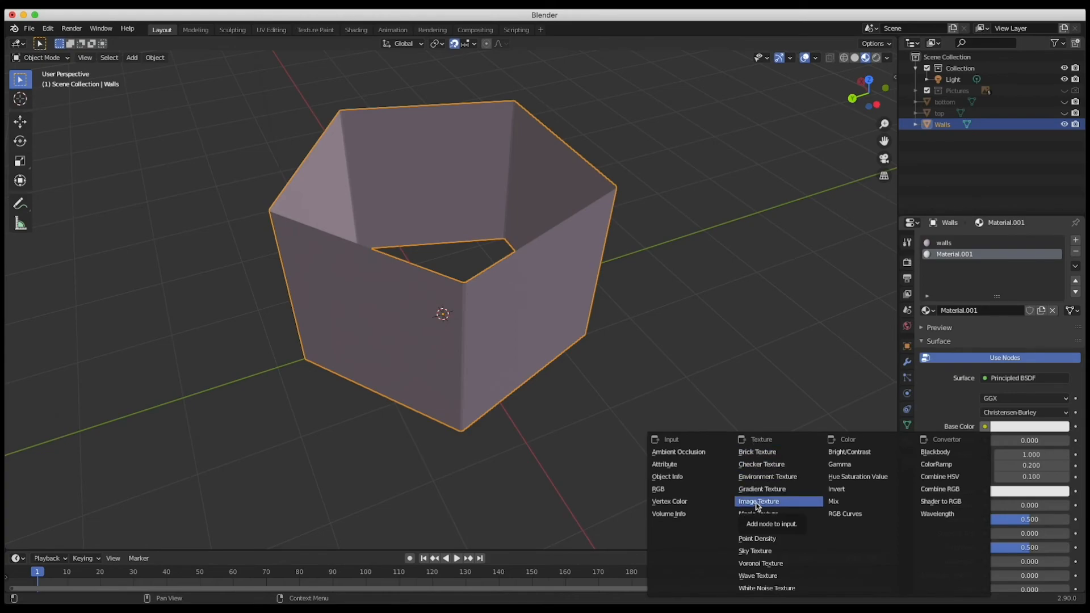
Drive Material.001's base colour with an image texture using 1wolf.jpg
click(757, 501)
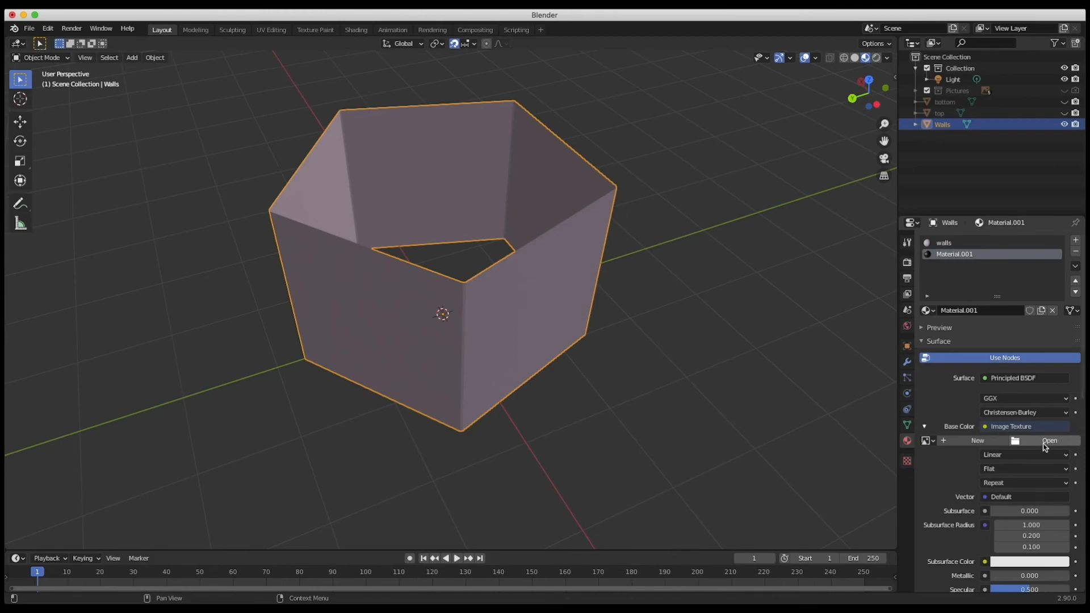
mouse_move(1033, 451)
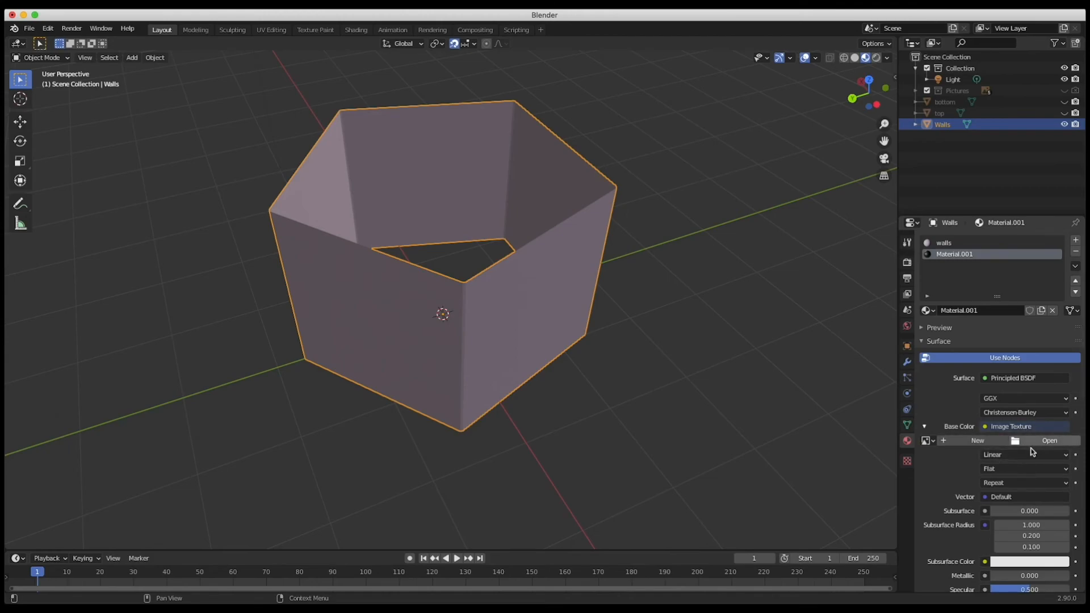
mouse_move(926, 440)
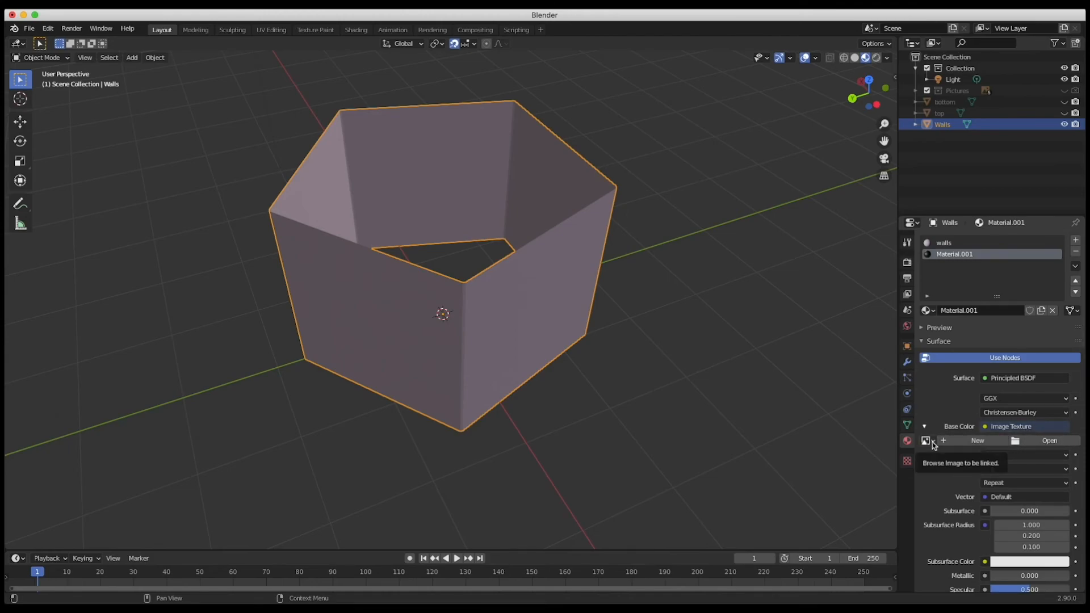
click(926, 441)
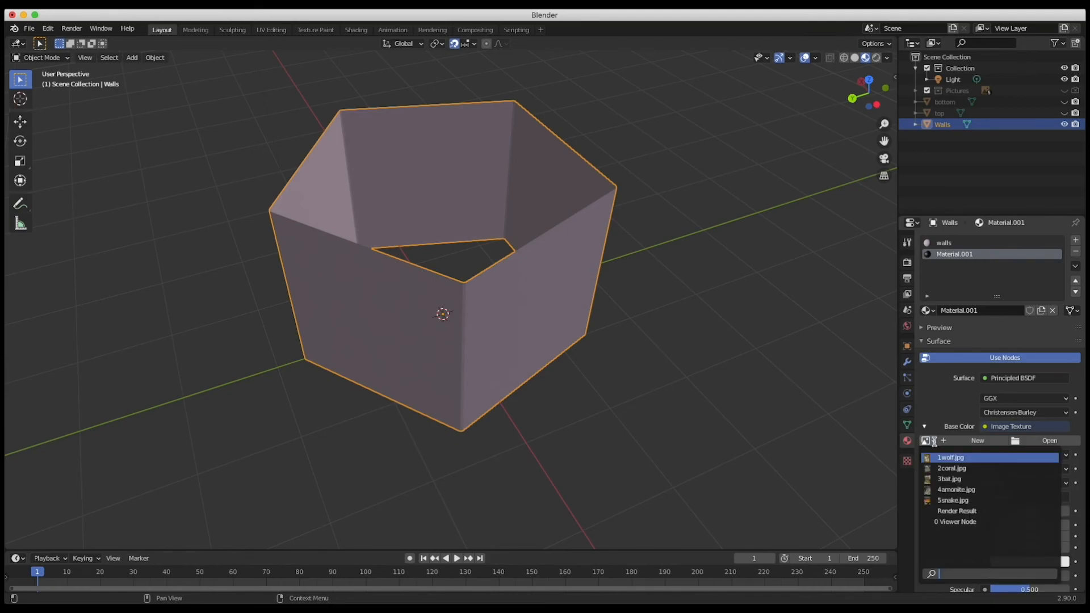
click(950, 456)
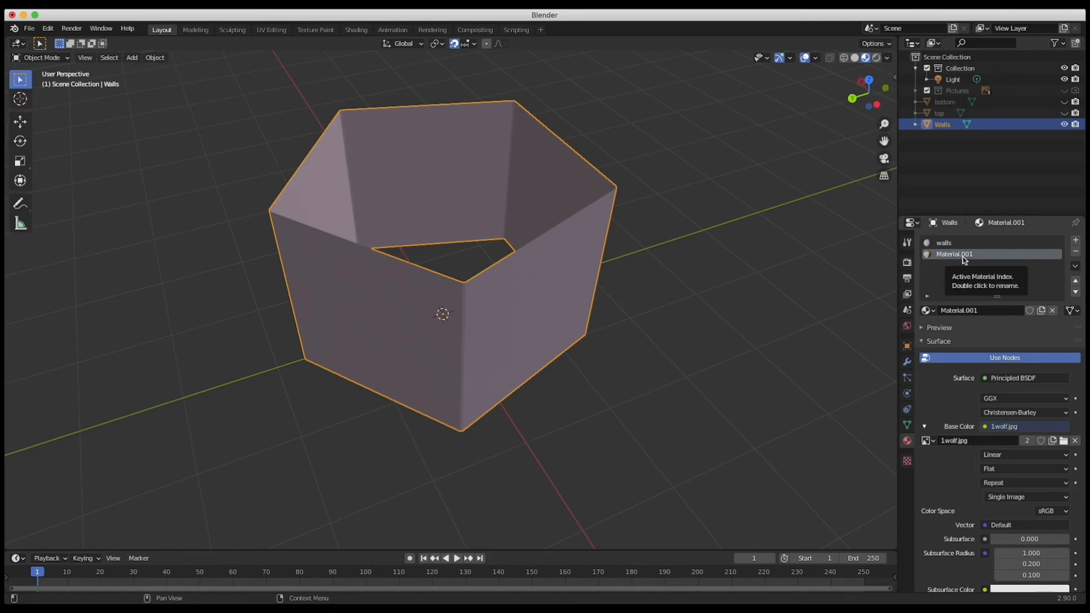
mouse_move(966, 264)
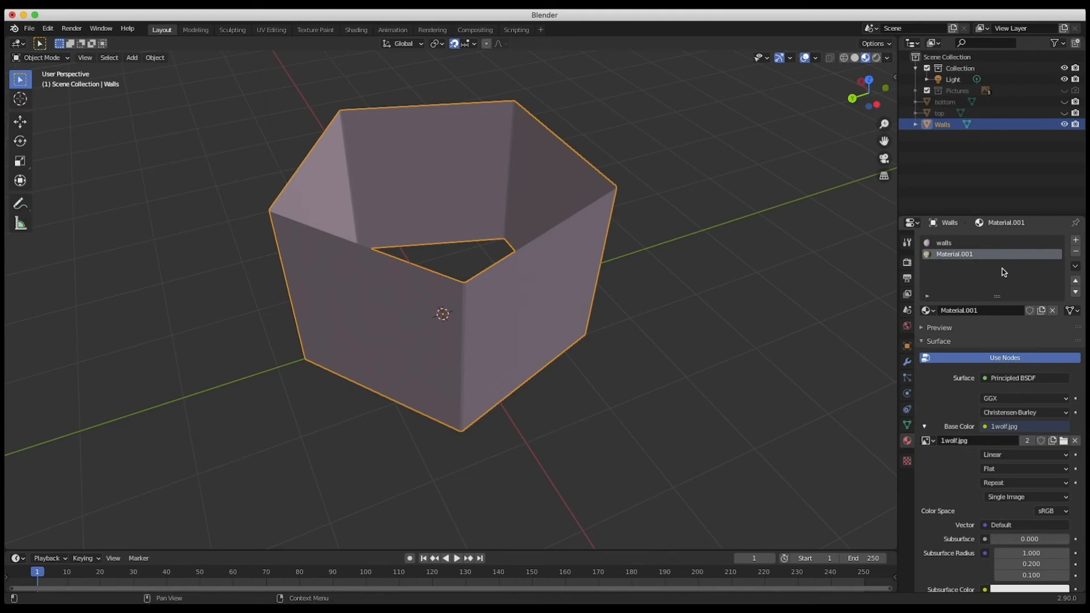
mouse_move(1075, 242)
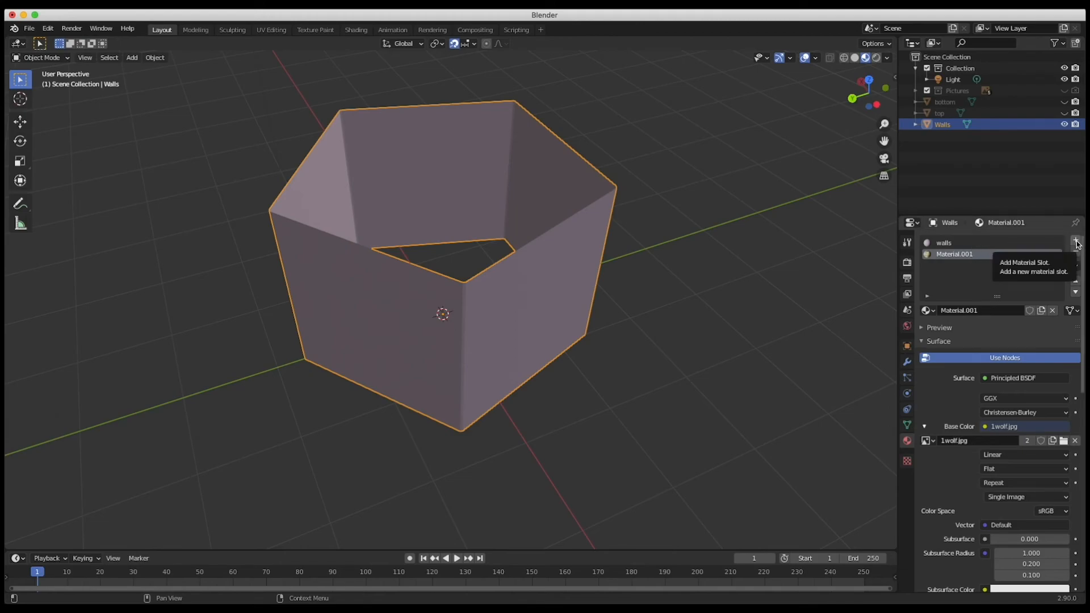
Add another material slot with a new material whose base colour uses an image texture
click(1075, 242)
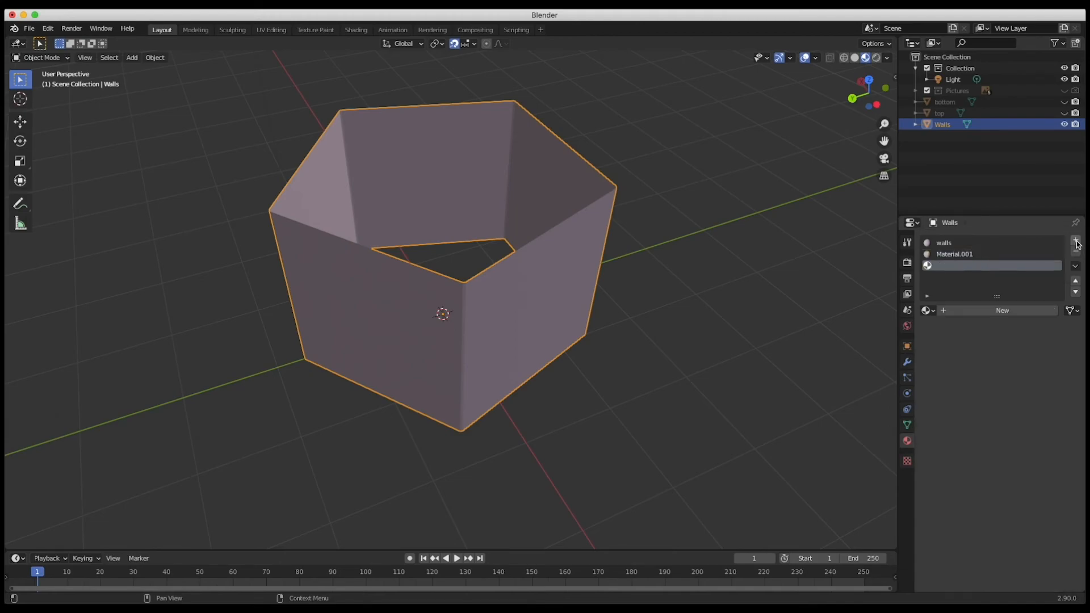
click(1075, 242)
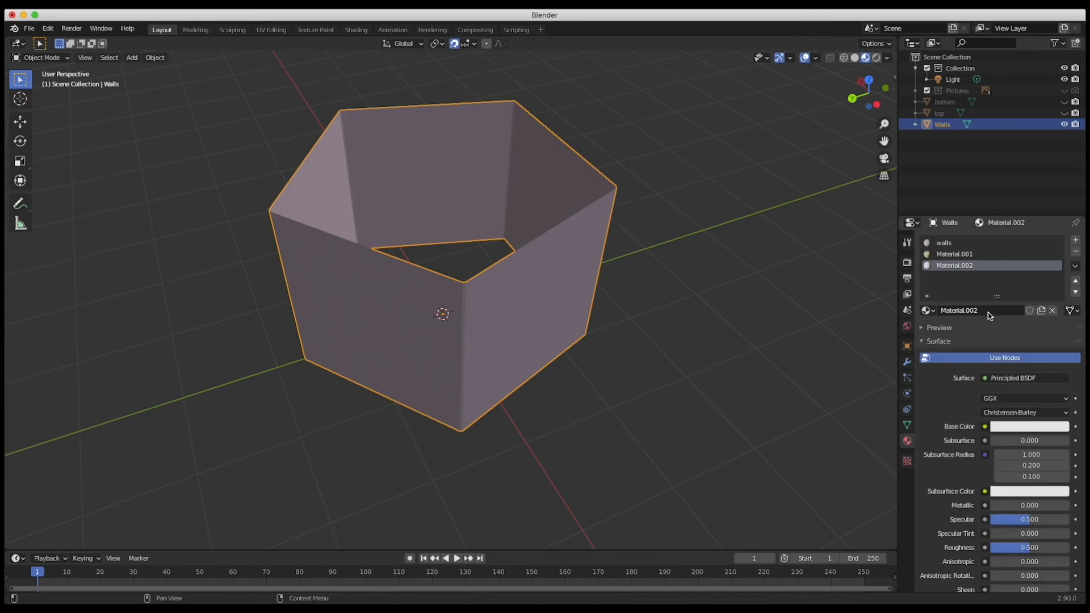
mouse_move(984, 432)
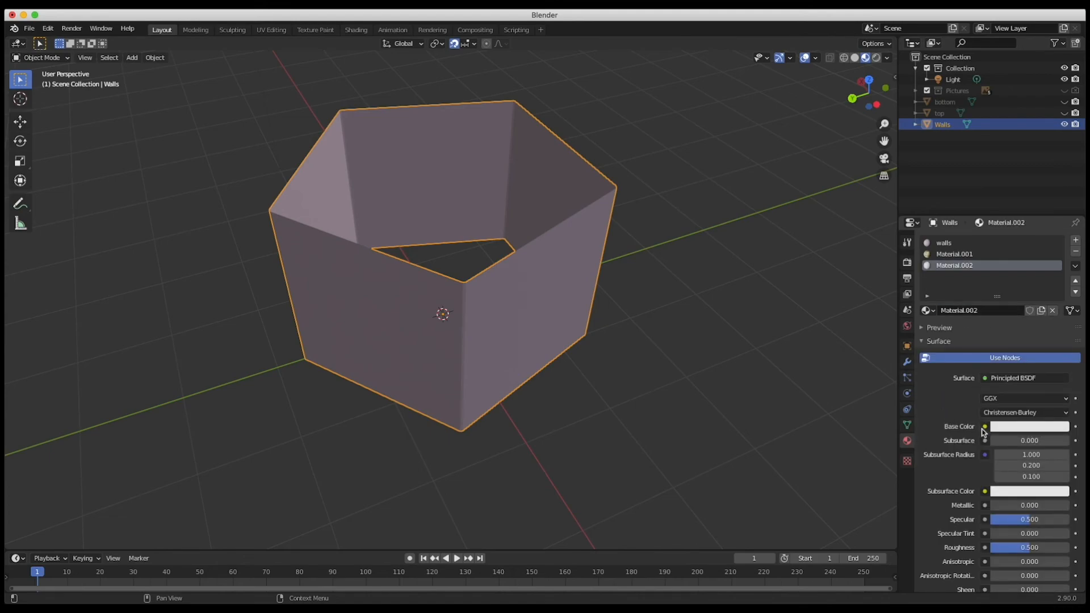
click(984, 425)
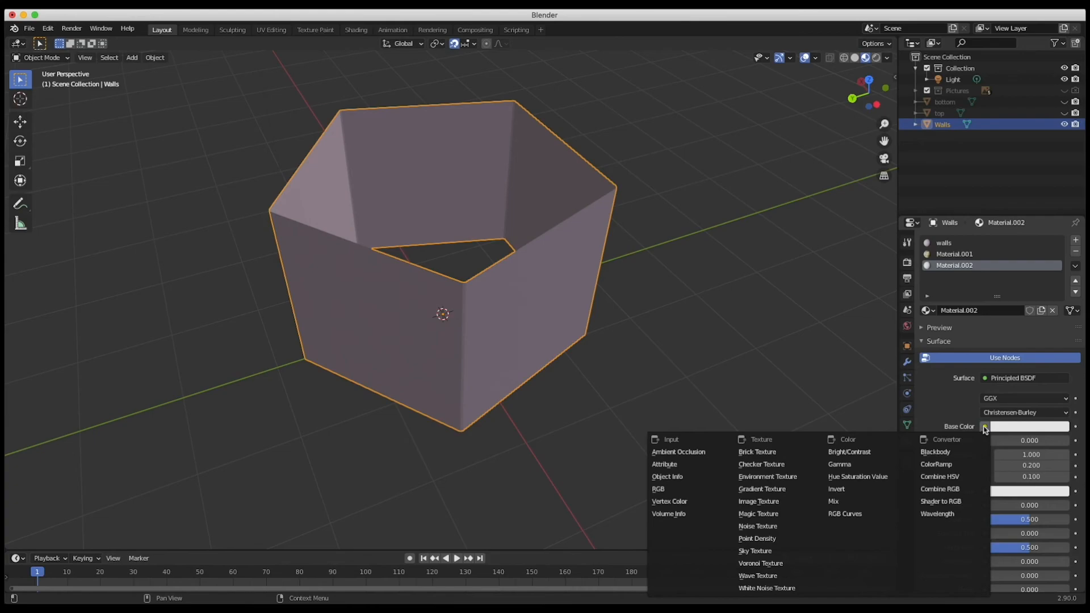
mouse_move(755, 551)
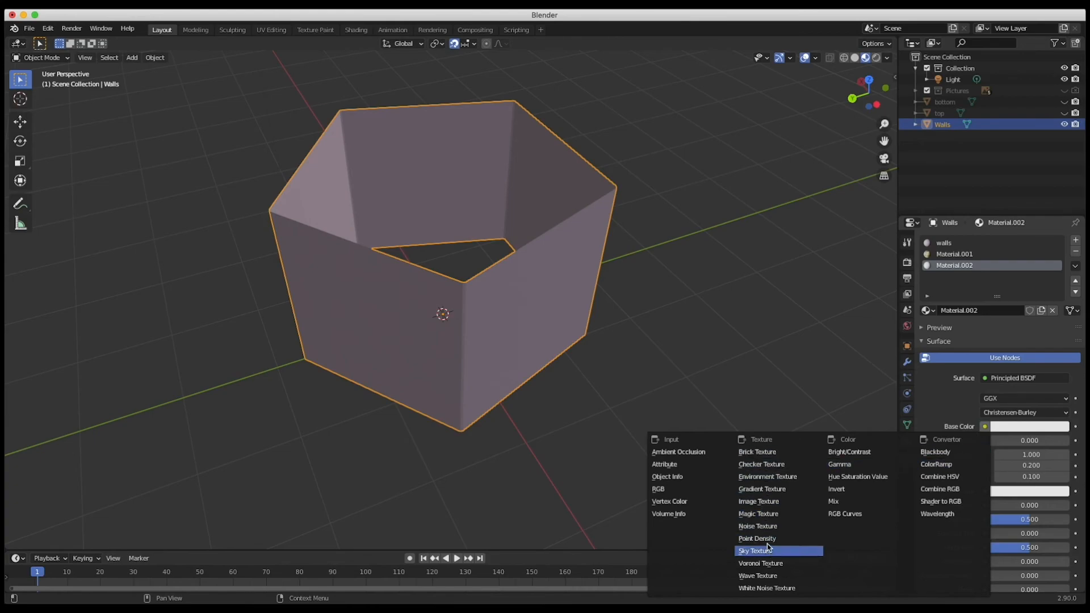
click(758, 501)
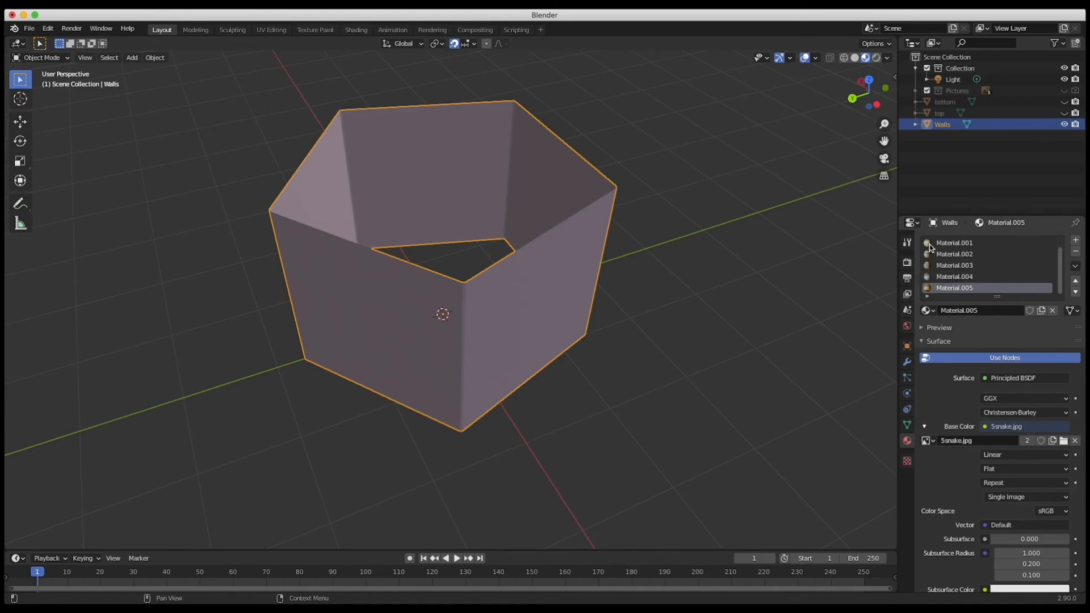
mouse_move(952, 262)
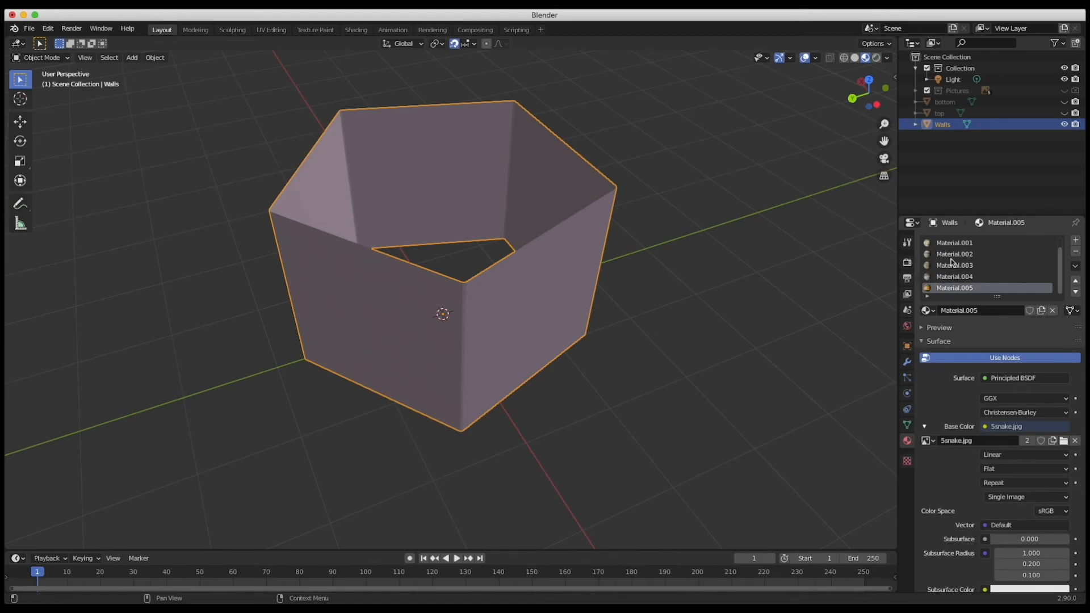
Review Material.001 and the walls material, then orbit to look down into the walls
click(954, 253)
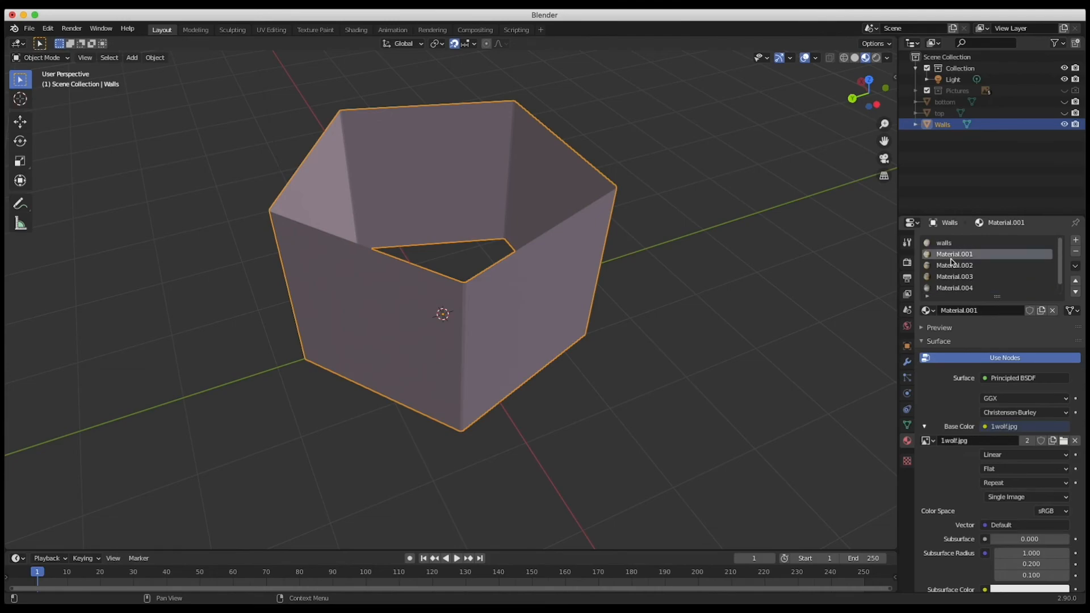
click(944, 243)
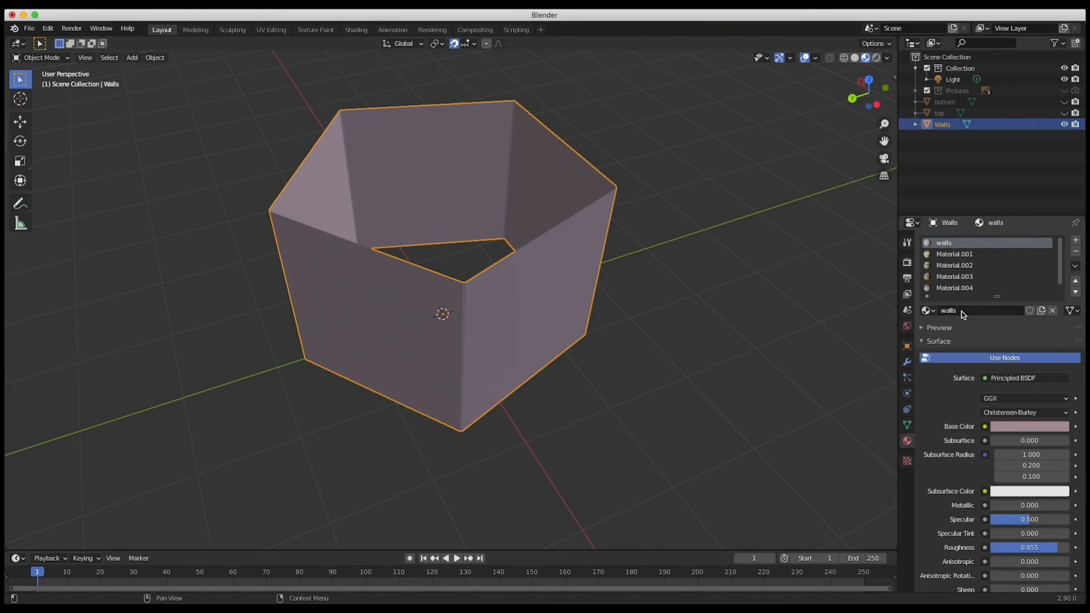
mouse_move(387, 313)
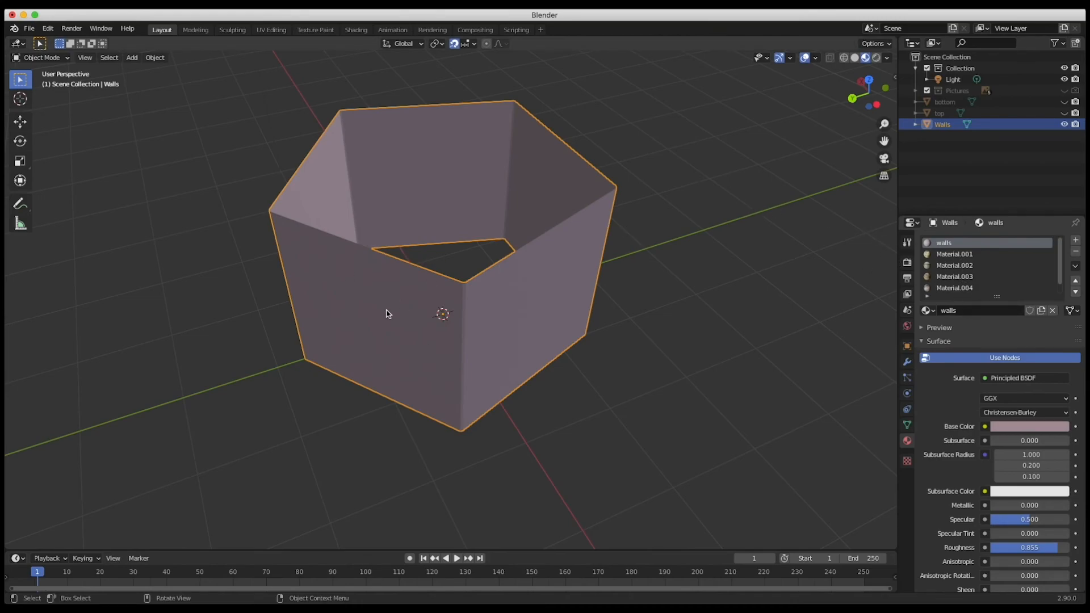
drag(387, 313, 672, 280)
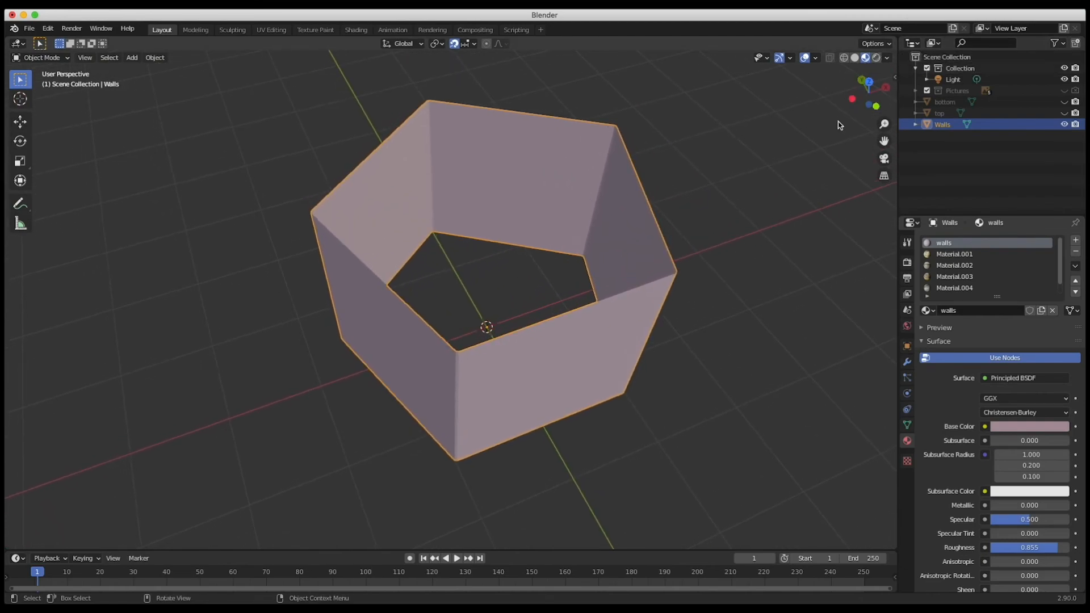
mouse_move(789, 171)
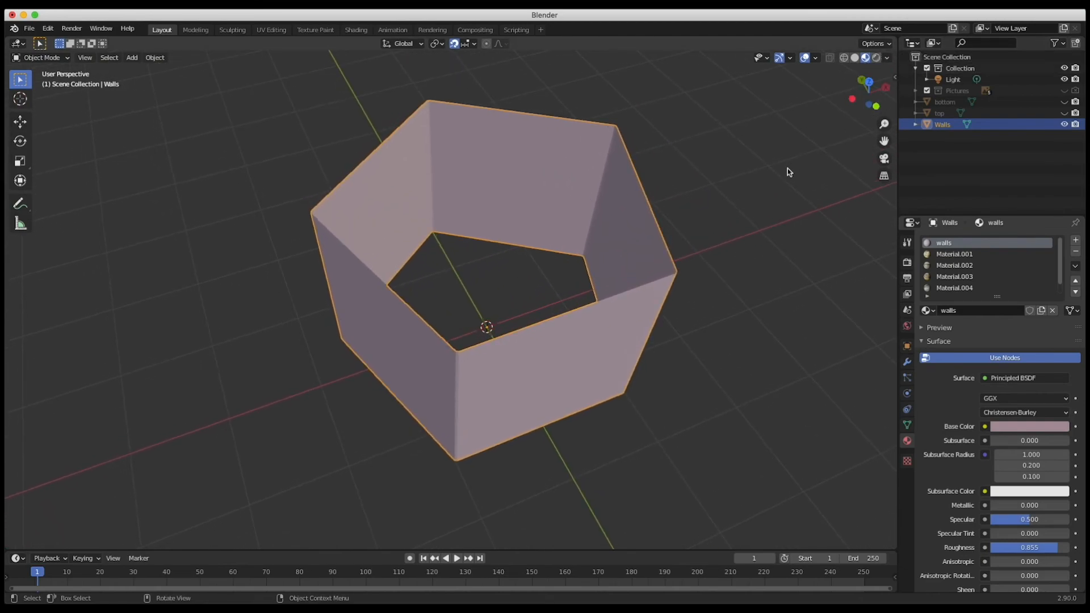
Enter Edit Mode and select the picture panel face on the right back wall for extrusion
key(Tab)
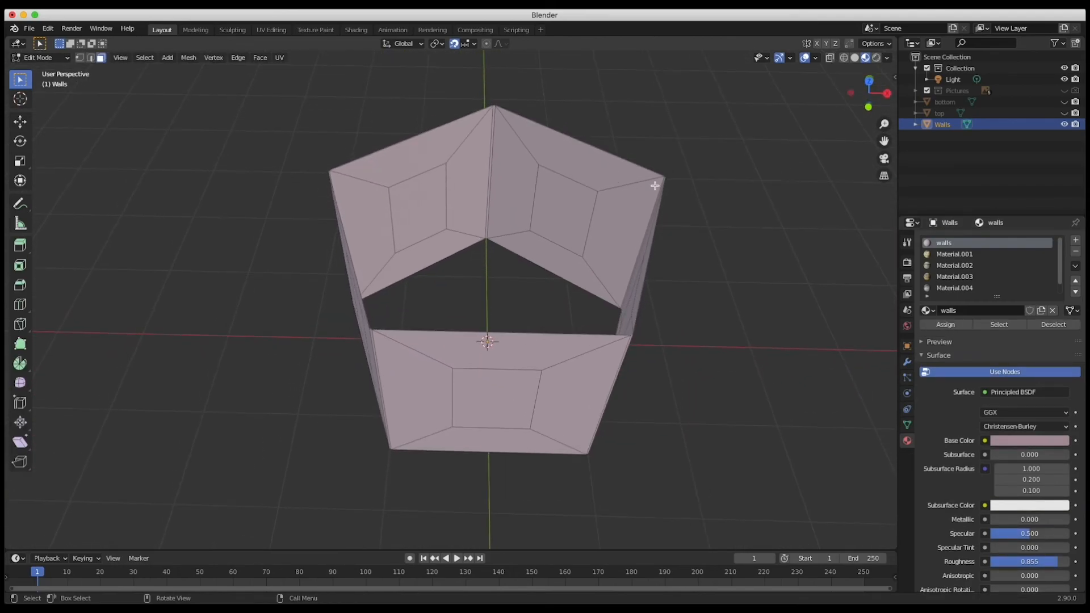
click(563, 212)
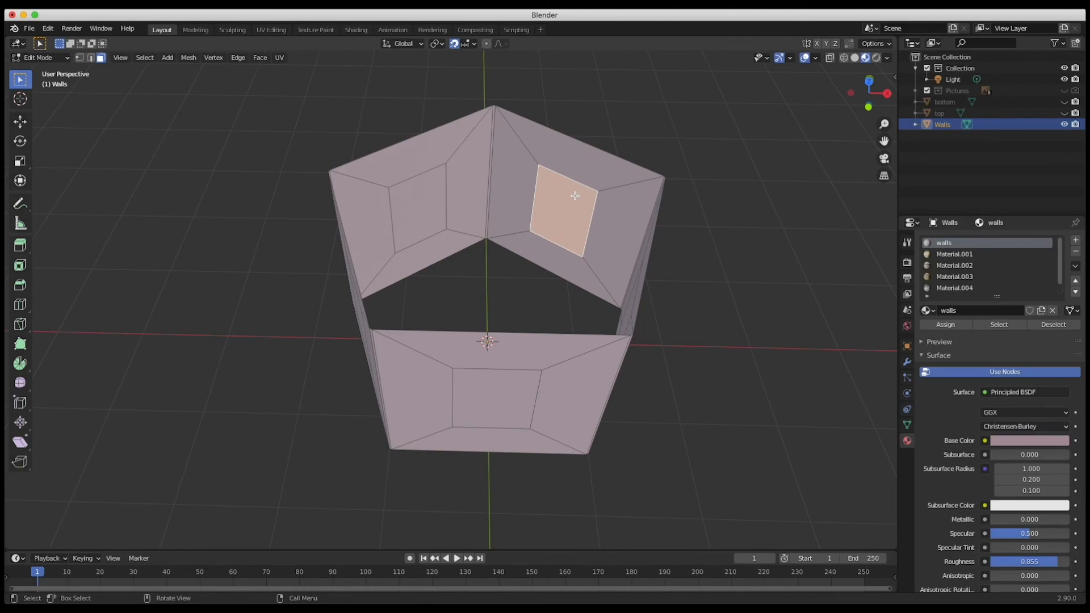
click(429, 201)
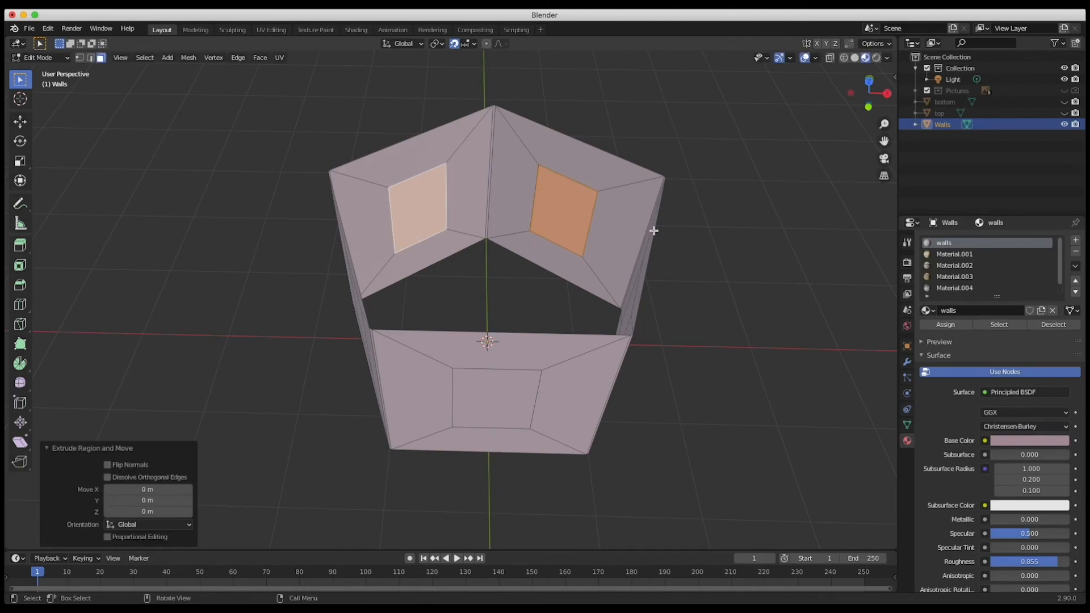
click(569, 202)
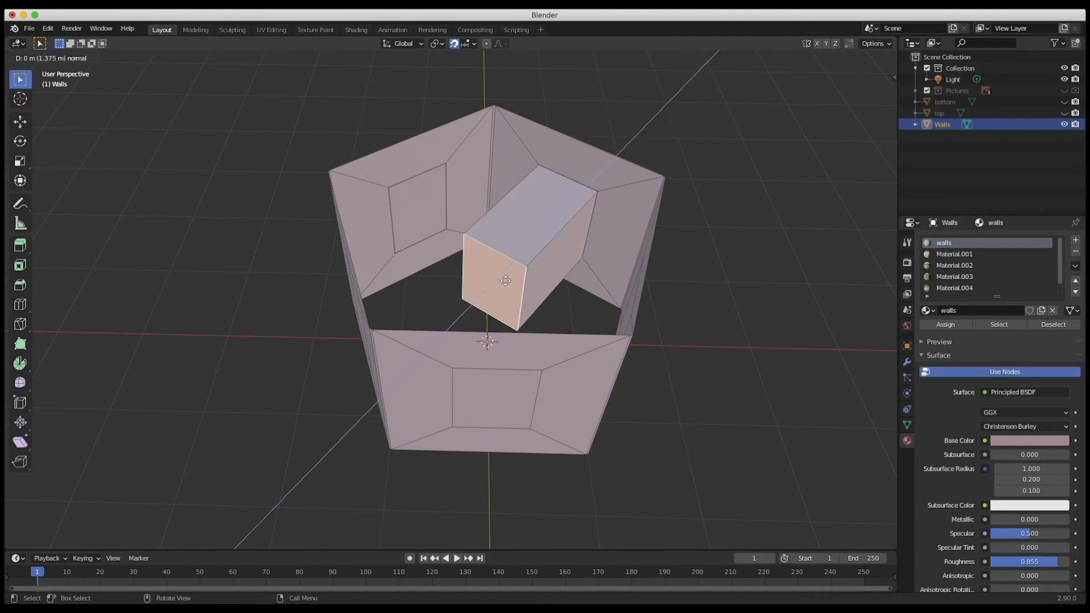
Adjust the panels' extrusion depth to about 0.03 m along their face normals
drag(505, 280, 580, 223)
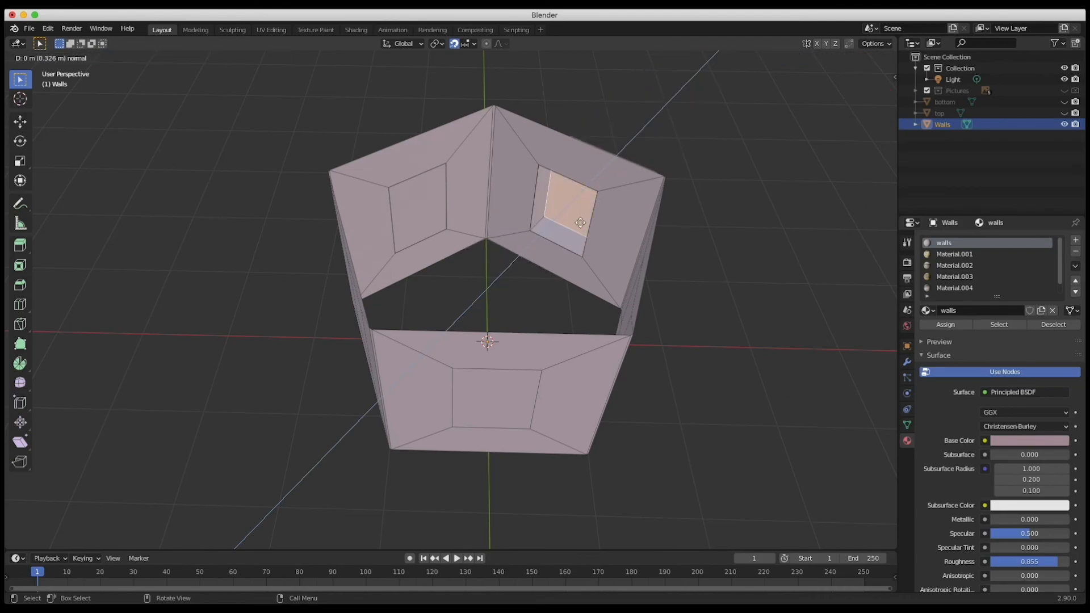
drag(580, 223, 596, 189)
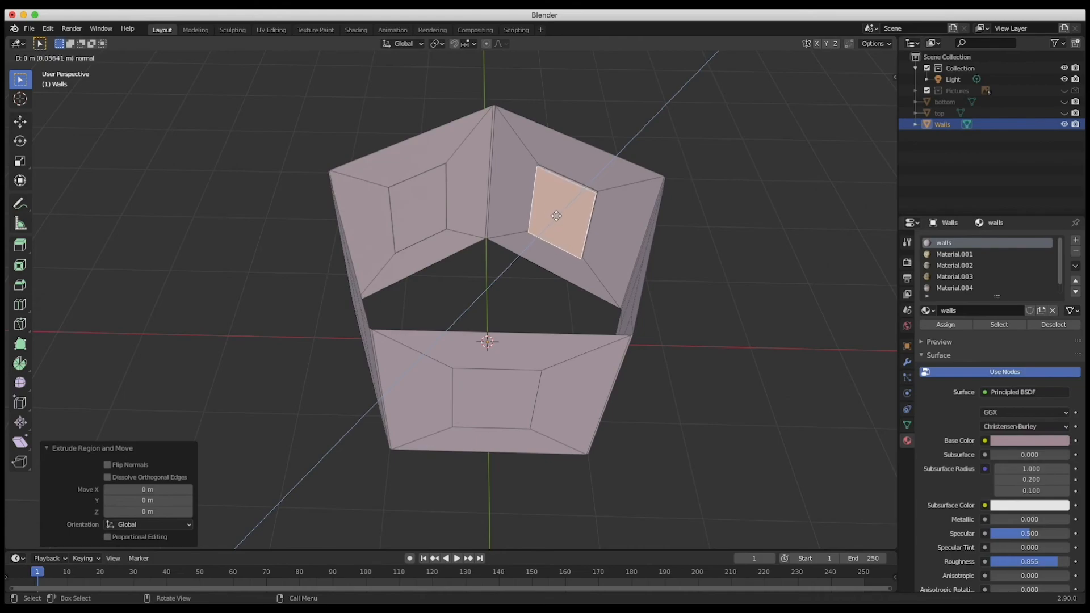
drag(555, 215, 544, 238)
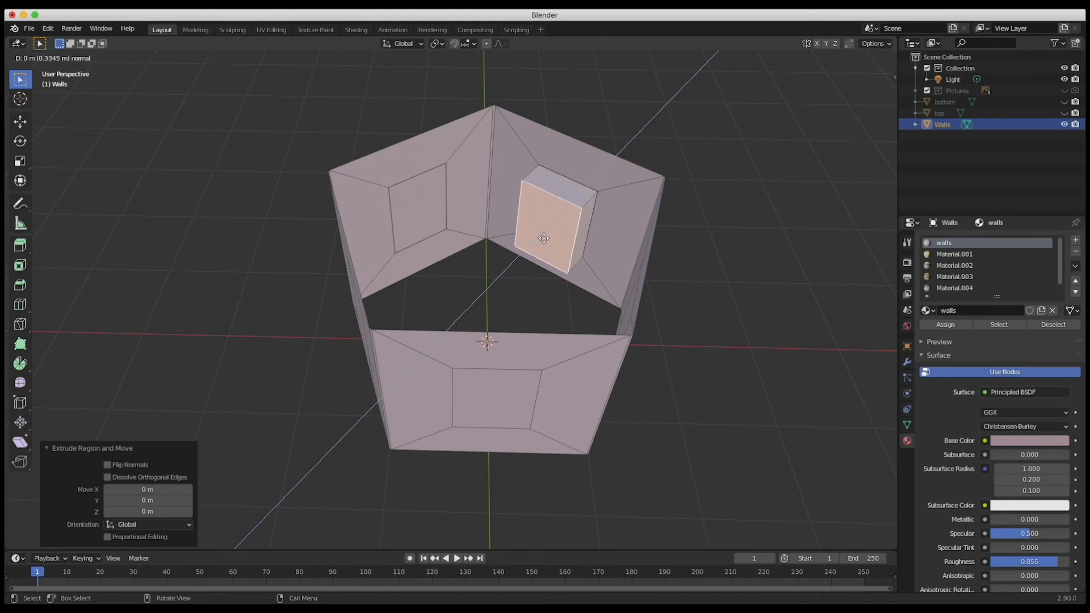
drag(544, 238, 563, 241)
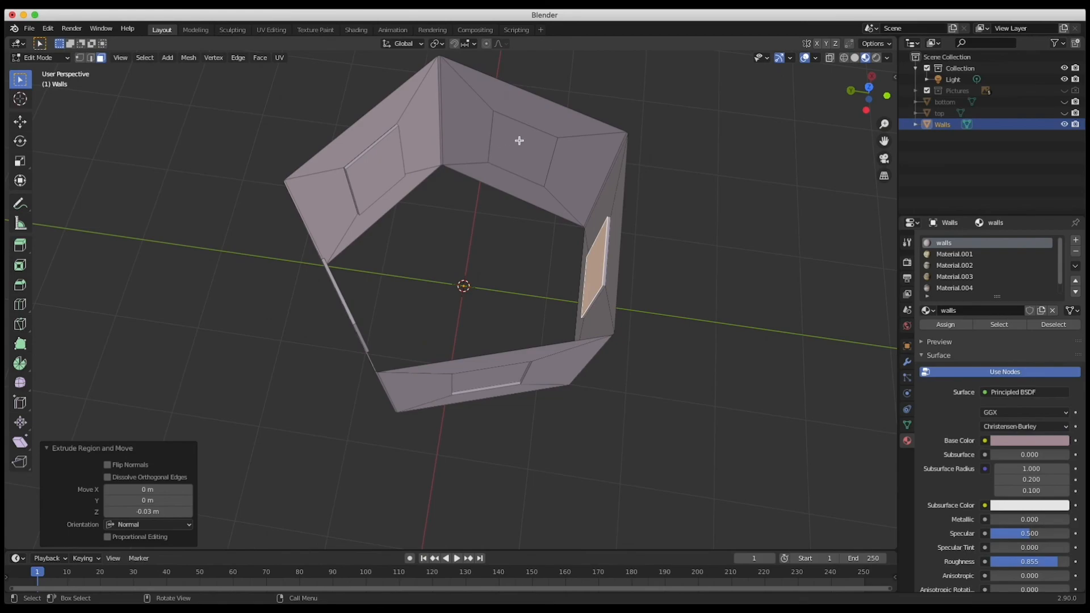
click(518, 144)
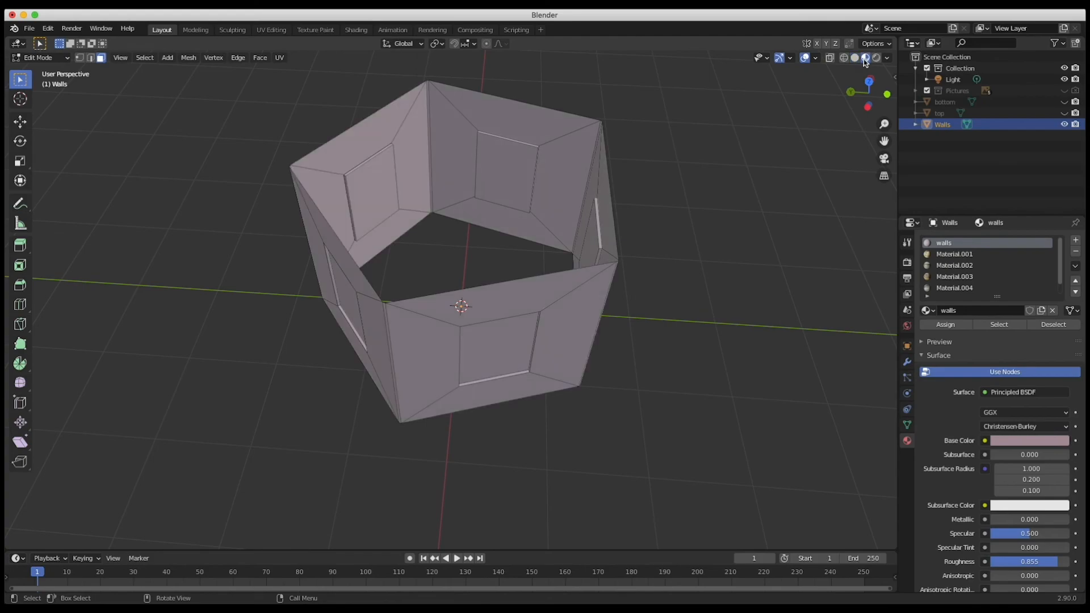
mouse_move(815, 62)
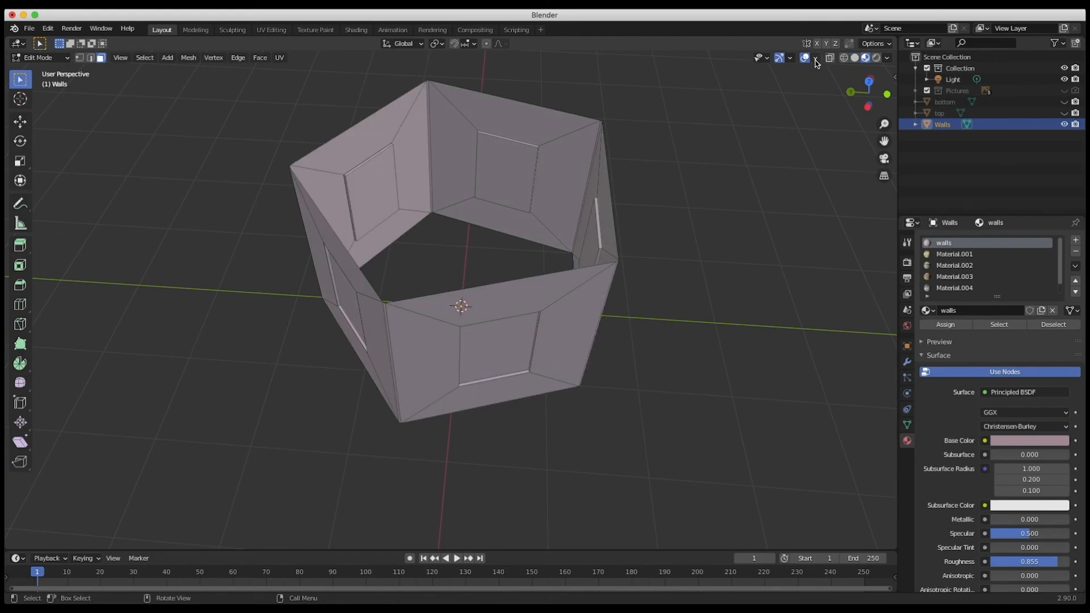
Enable Face Orientation in Viewport Overlays so front faces show blue and back faces red
click(815, 58)
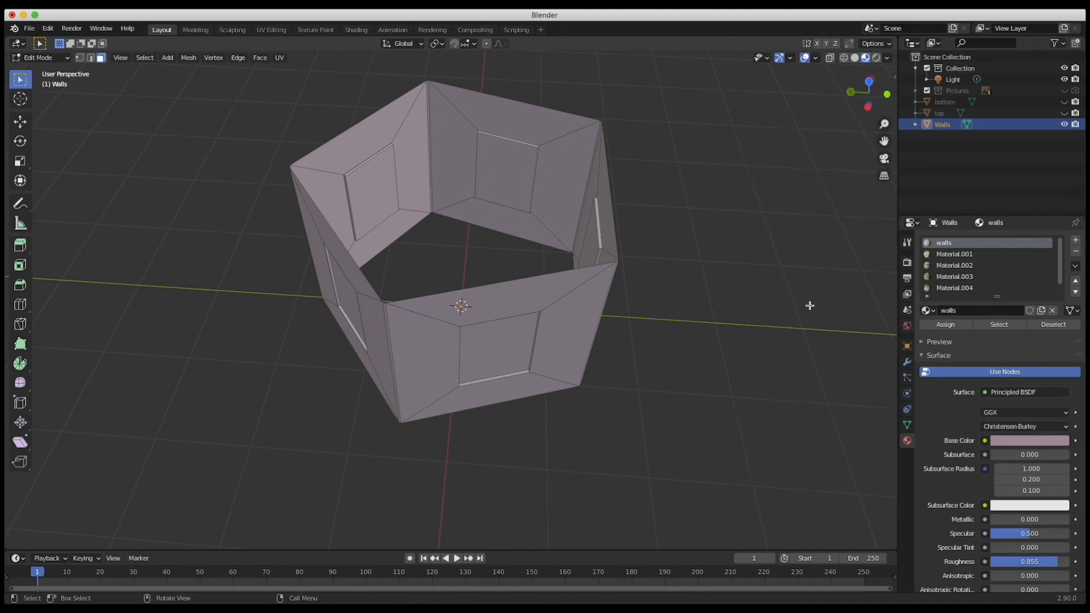
click(815, 58)
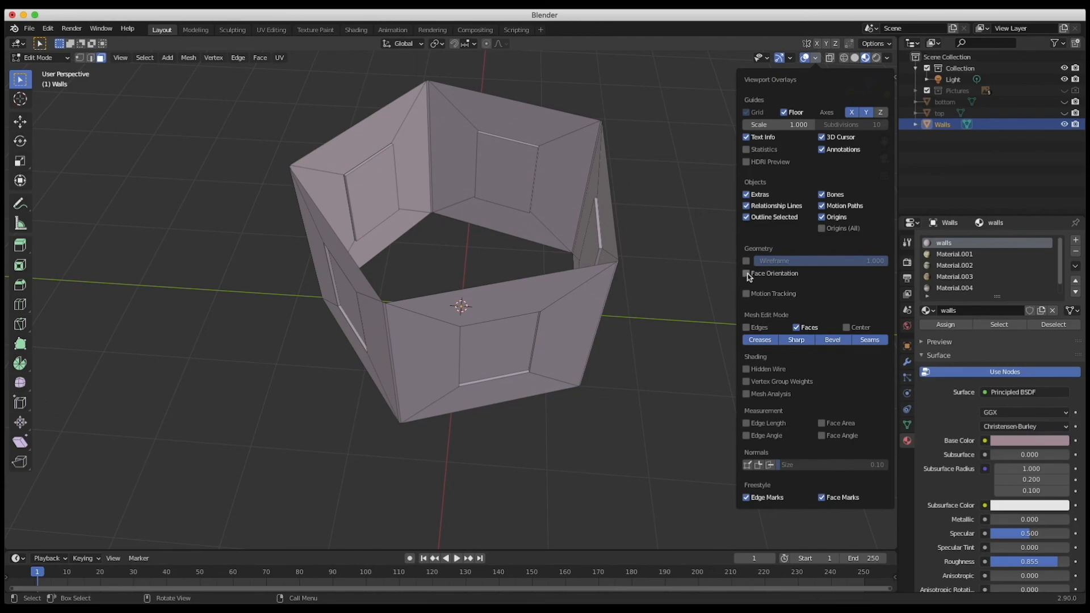
click(747, 272)
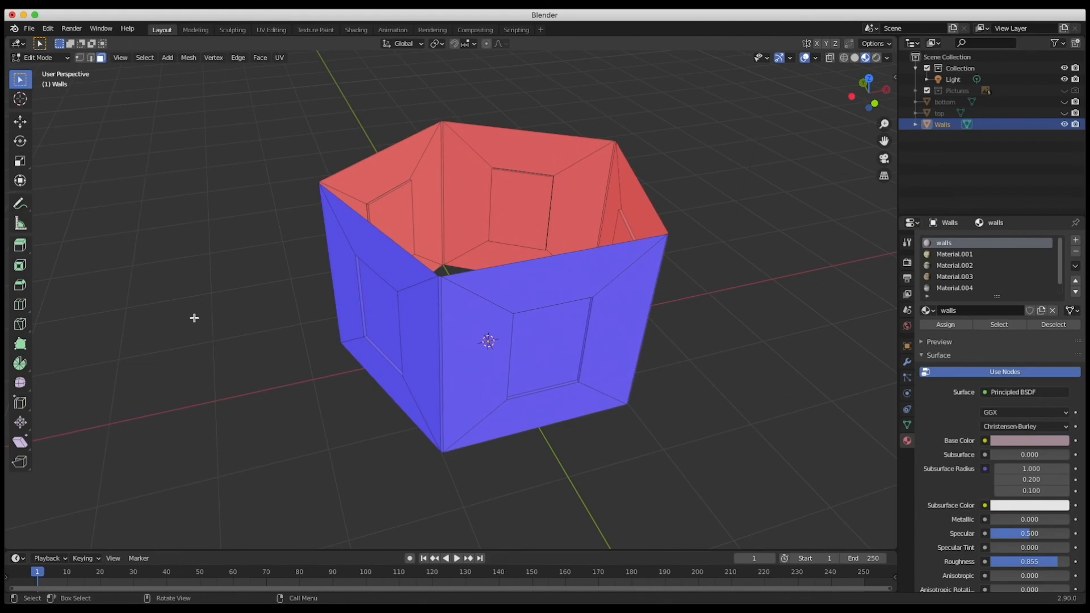
mouse_move(128, 303)
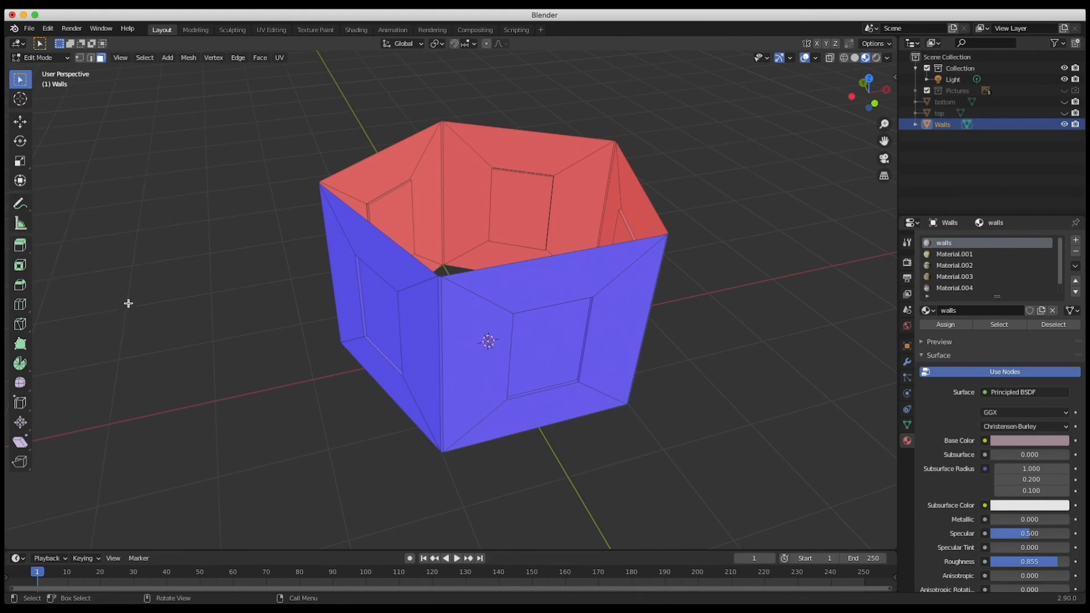
mouse_move(130, 299)
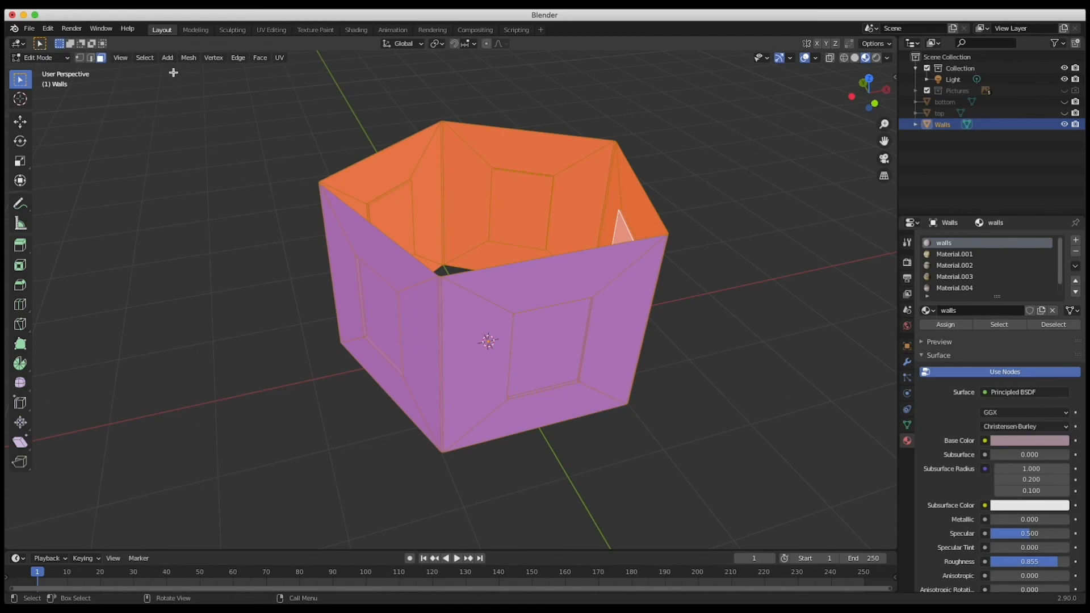
Flip the selected wall faces' normals via Mesh > Normals > Flip
click(280, 57)
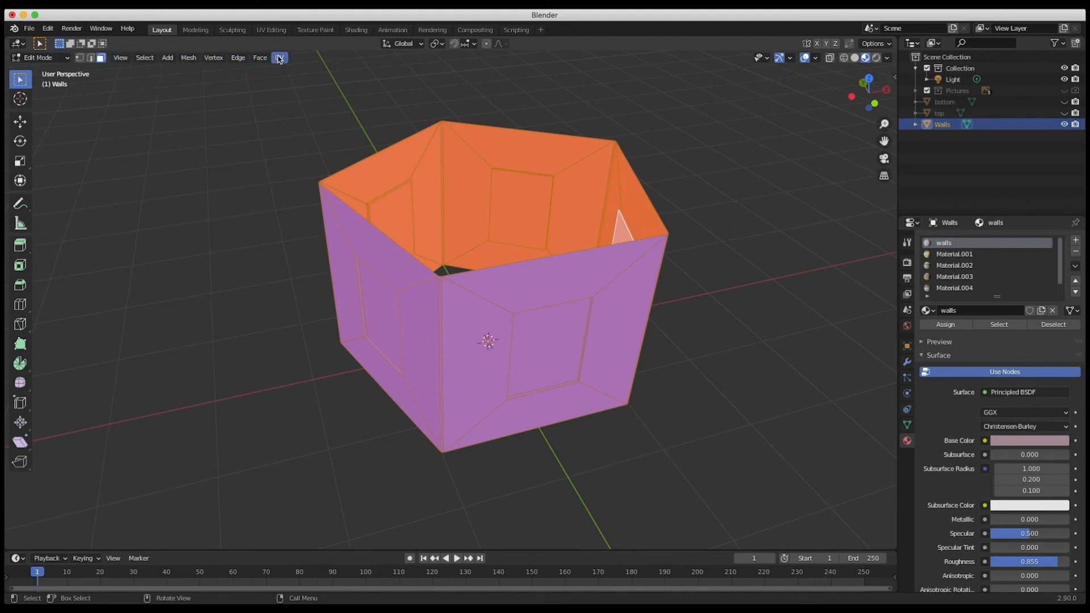
click(188, 56)
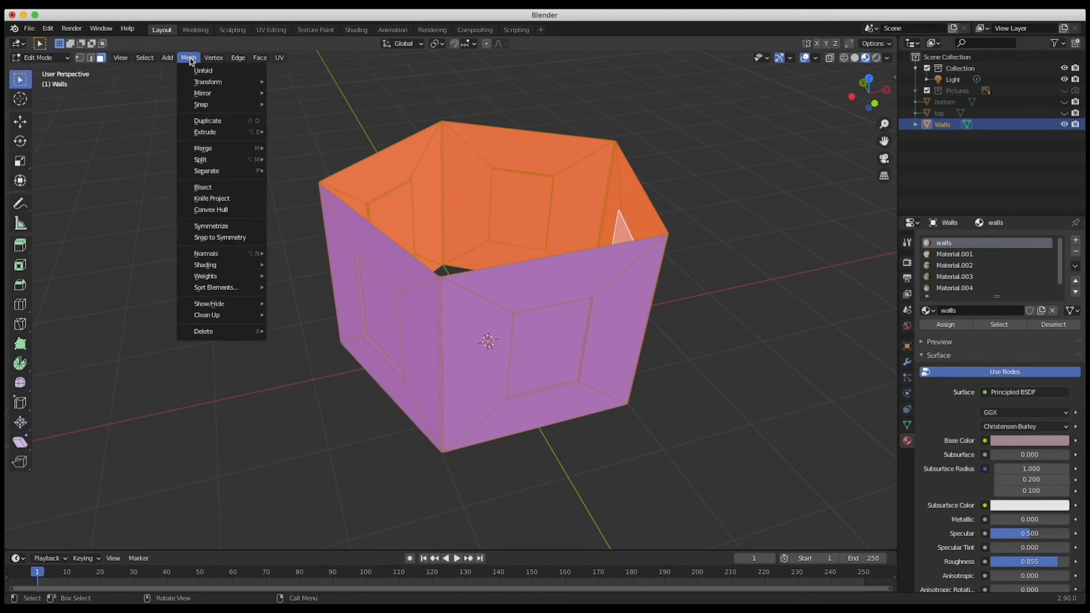
mouse_move(202, 92)
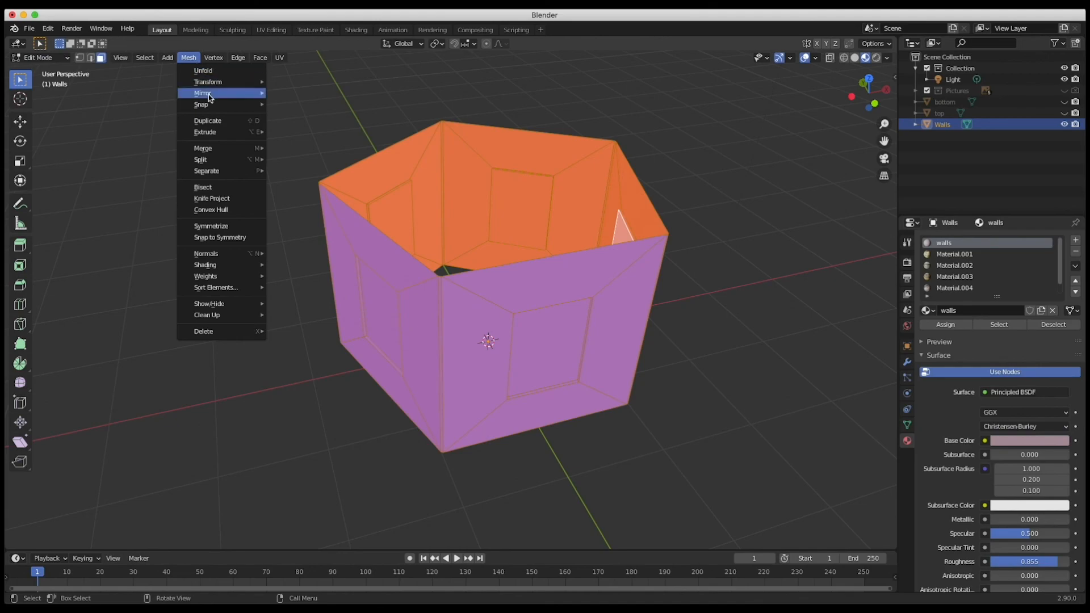
mouse_move(206, 253)
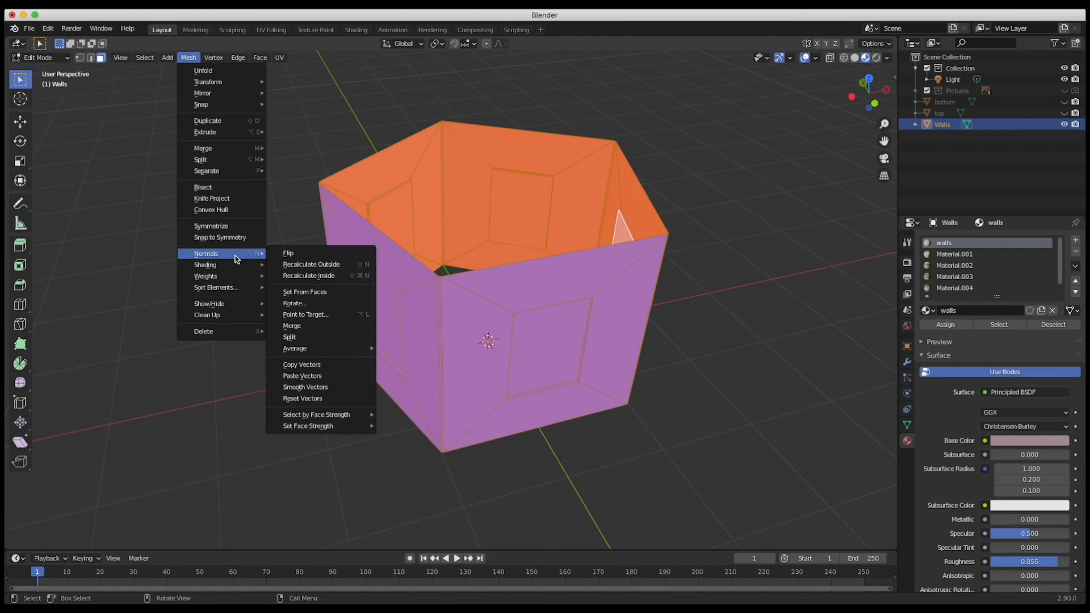
mouse_move(253, 259)
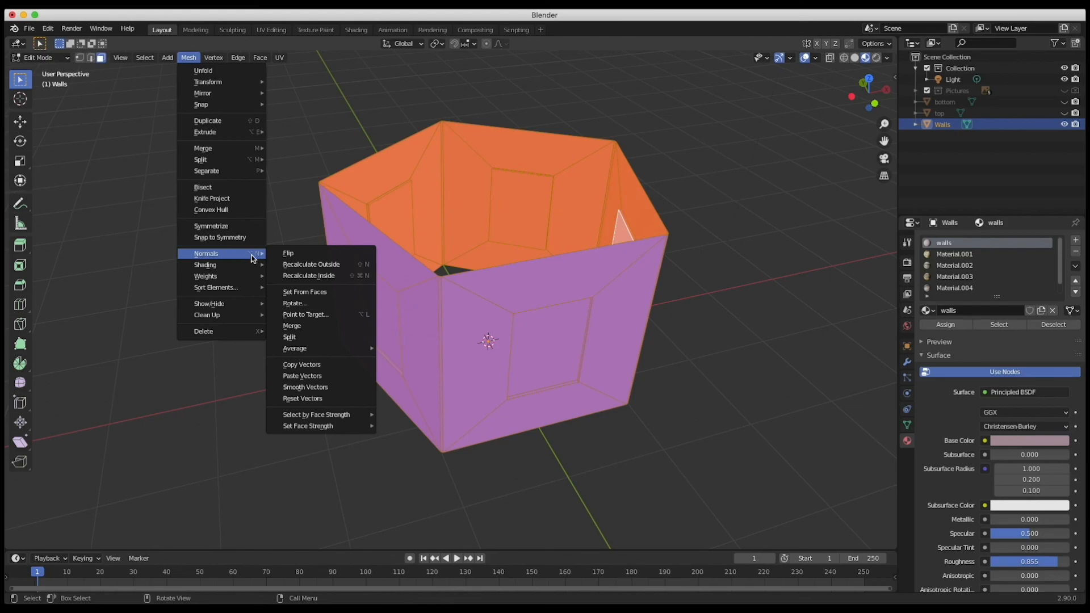
mouse_move(287, 252)
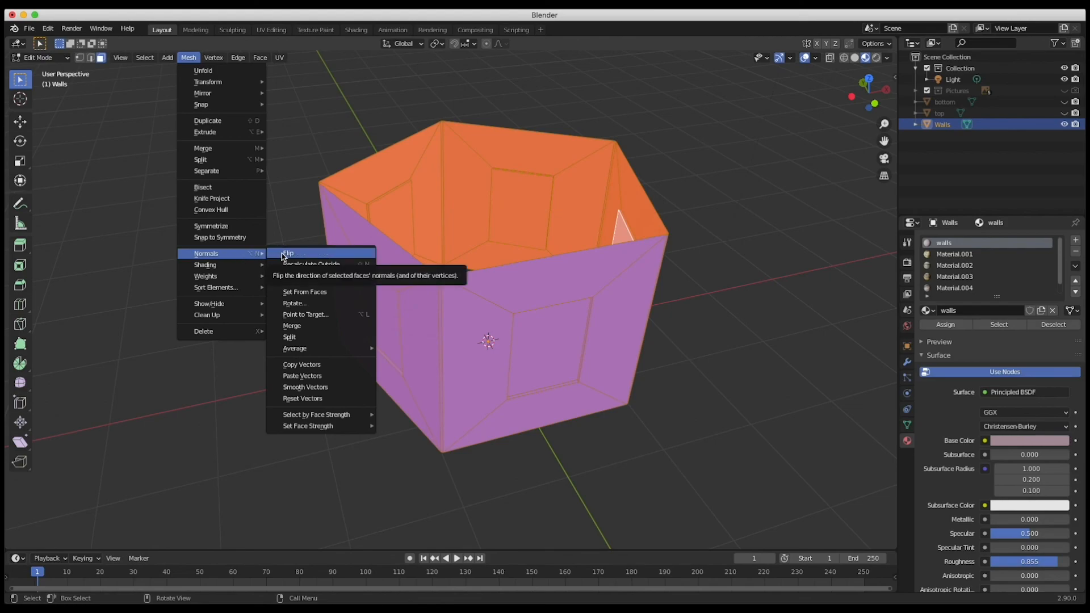
click(287, 252)
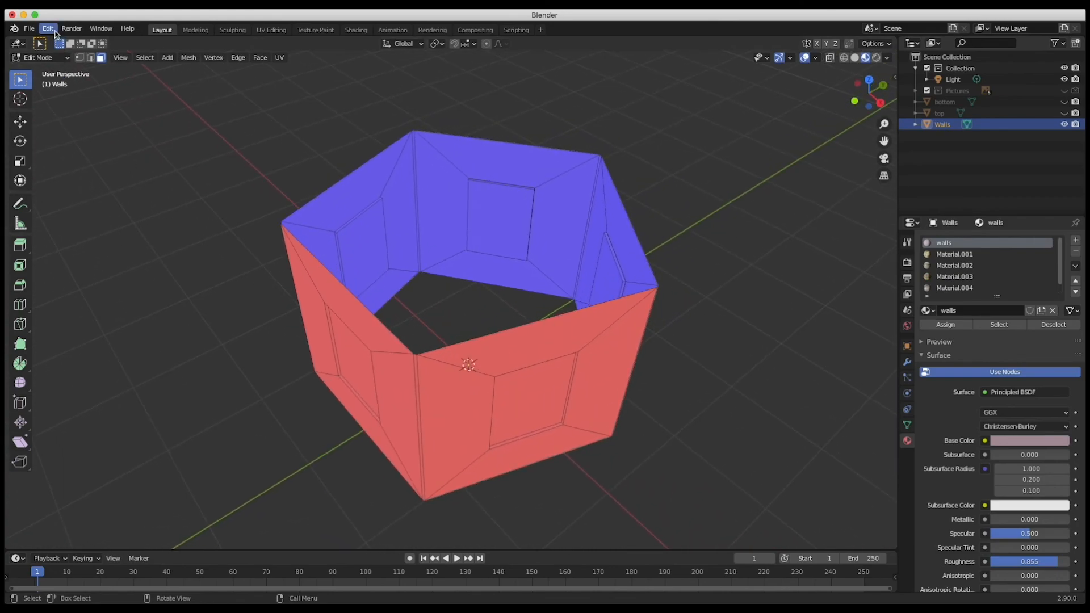
click(48, 29)
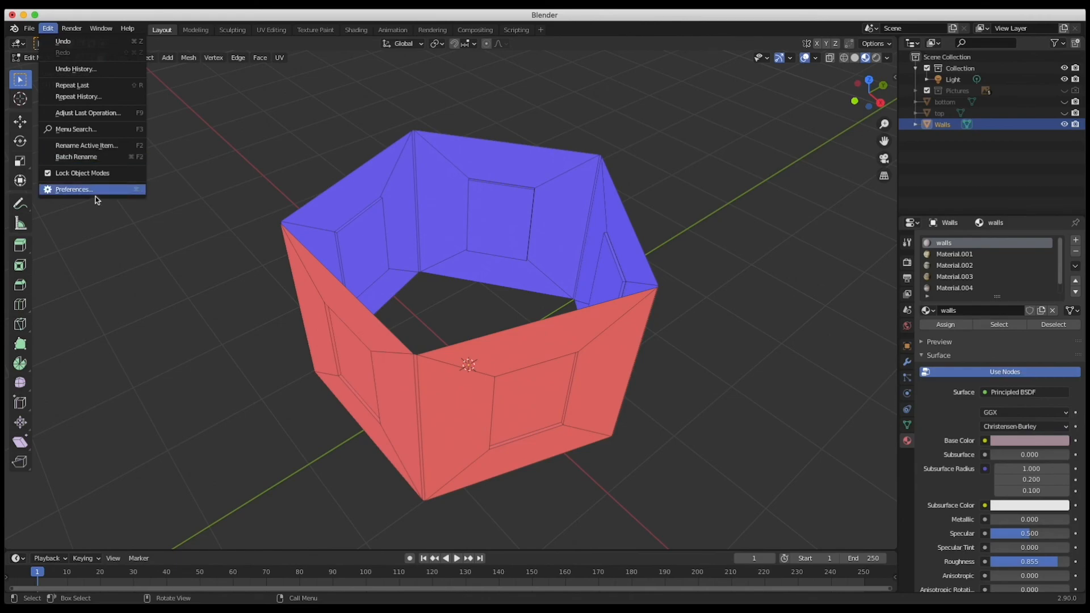
click(72, 190)
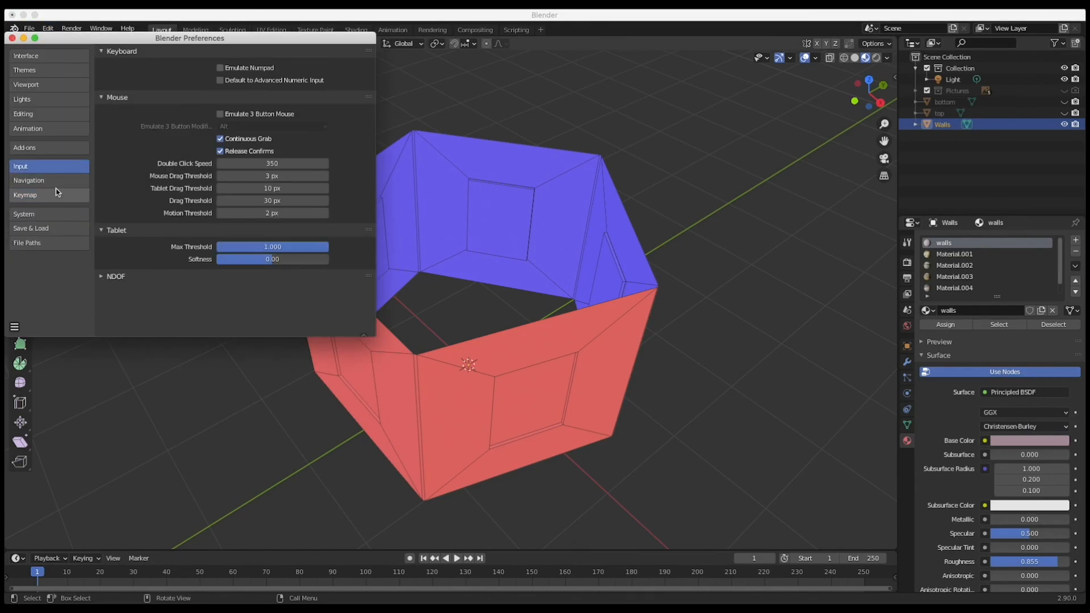
click(25, 194)
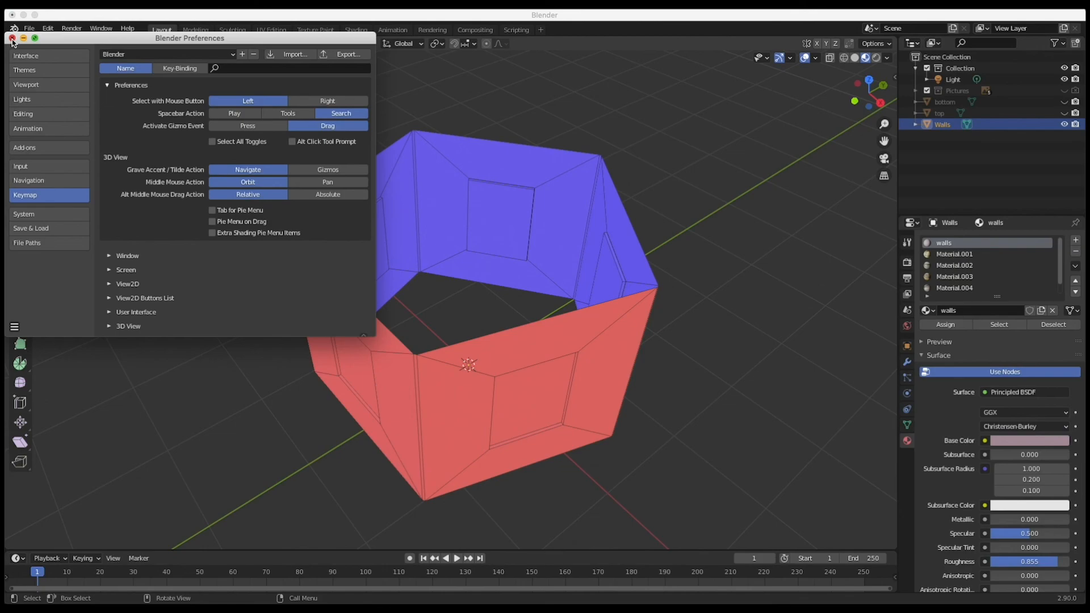
click(12, 38)
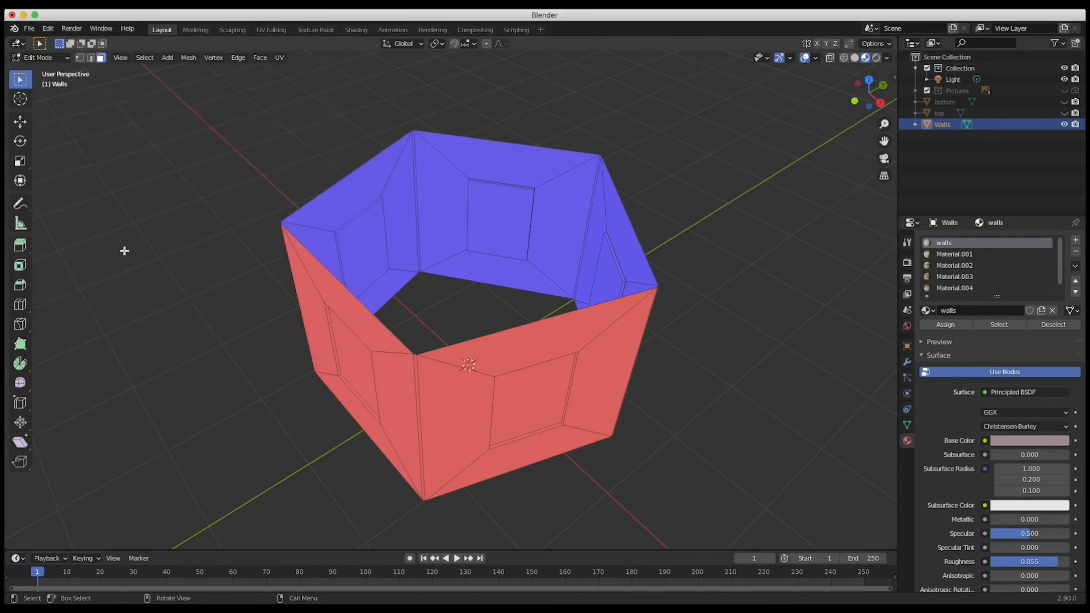
mouse_move(56, 54)
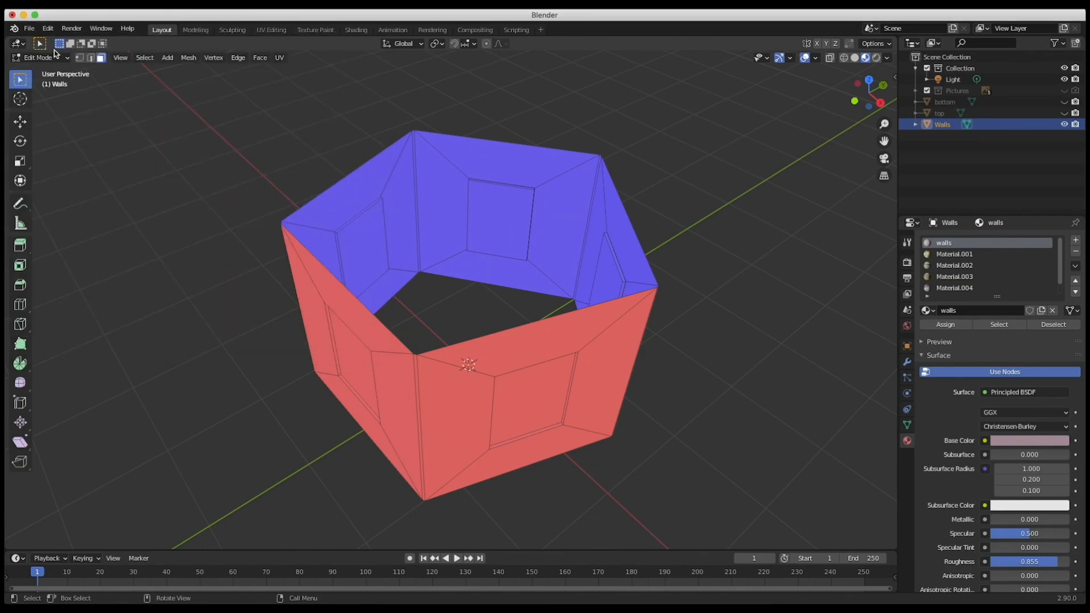
mouse_move(185, 203)
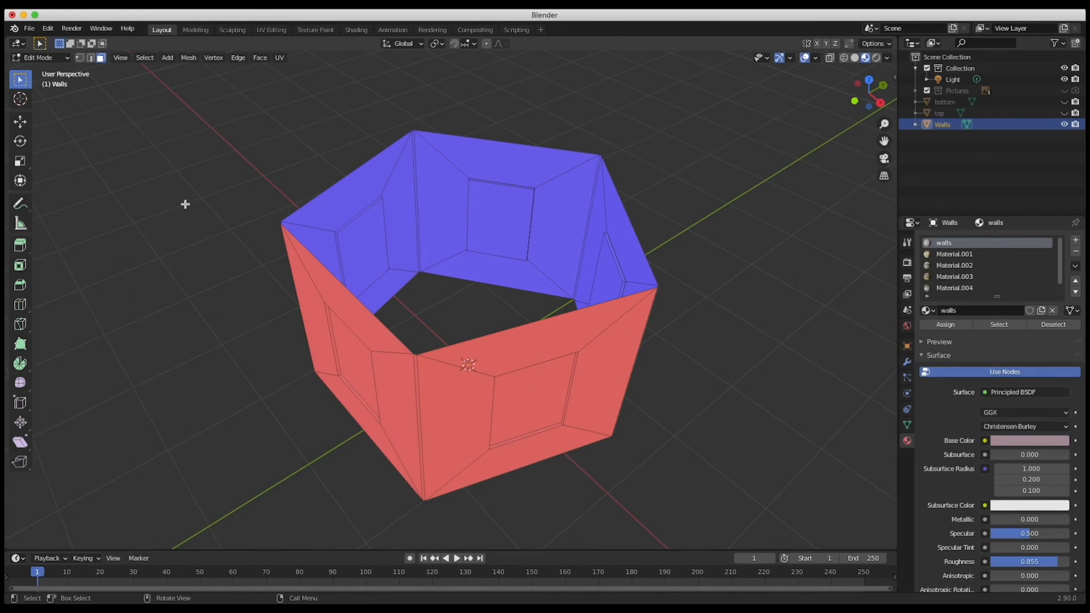
Find the Flip command through the search ('flip') and flip the wall faces' normals
key(shift+a)
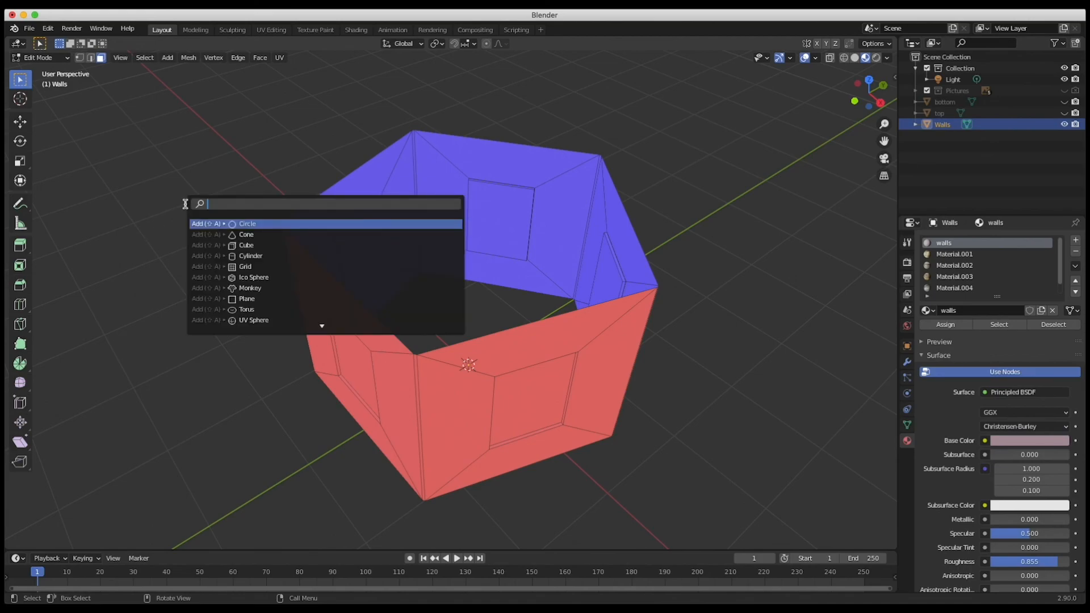
text(flip)
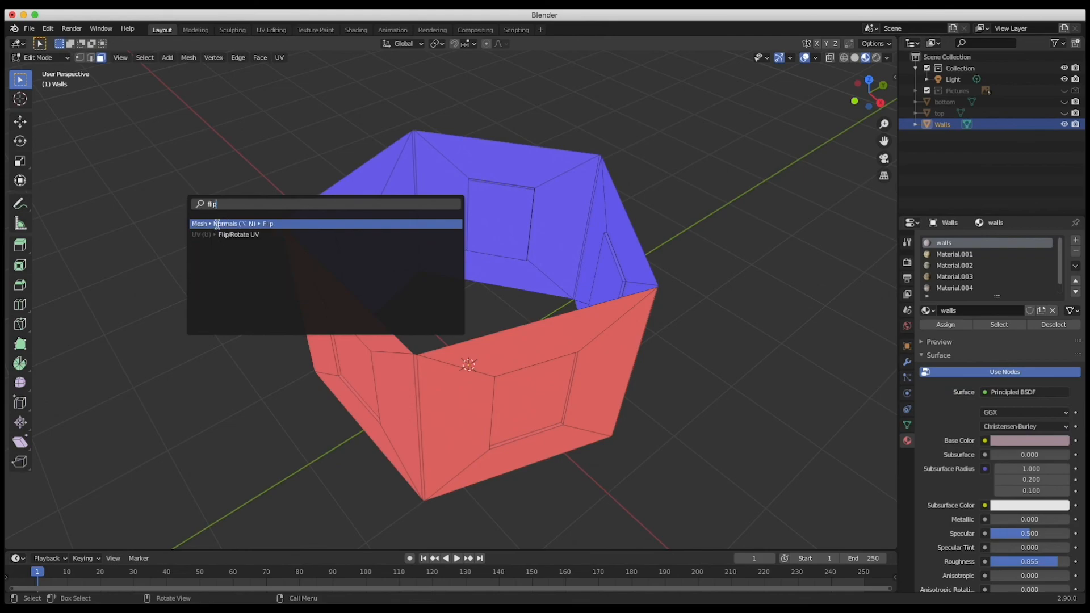
mouse_move(341, 218)
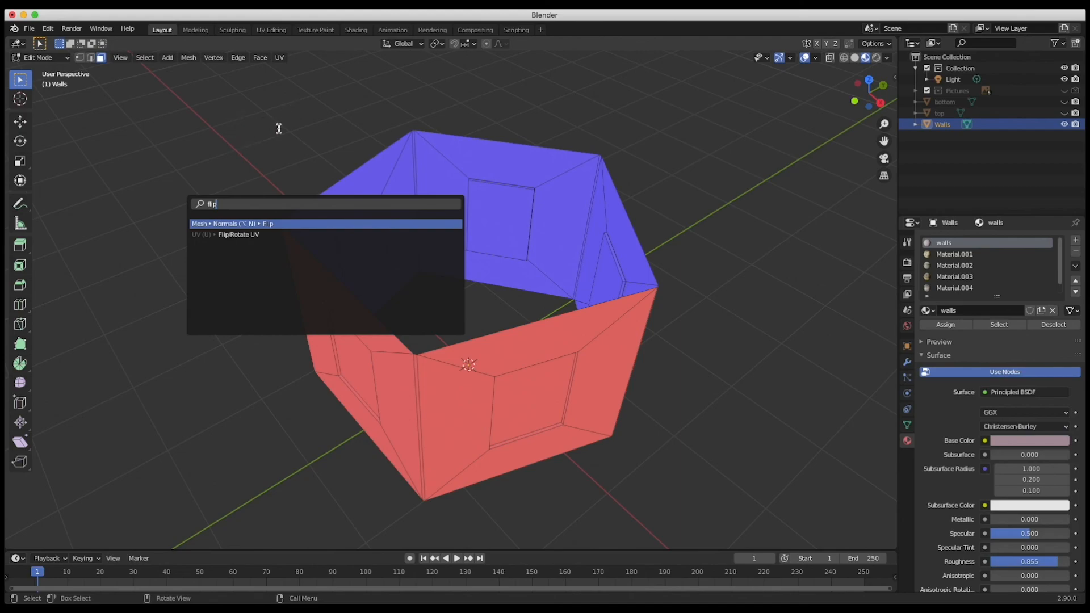
click(233, 224)
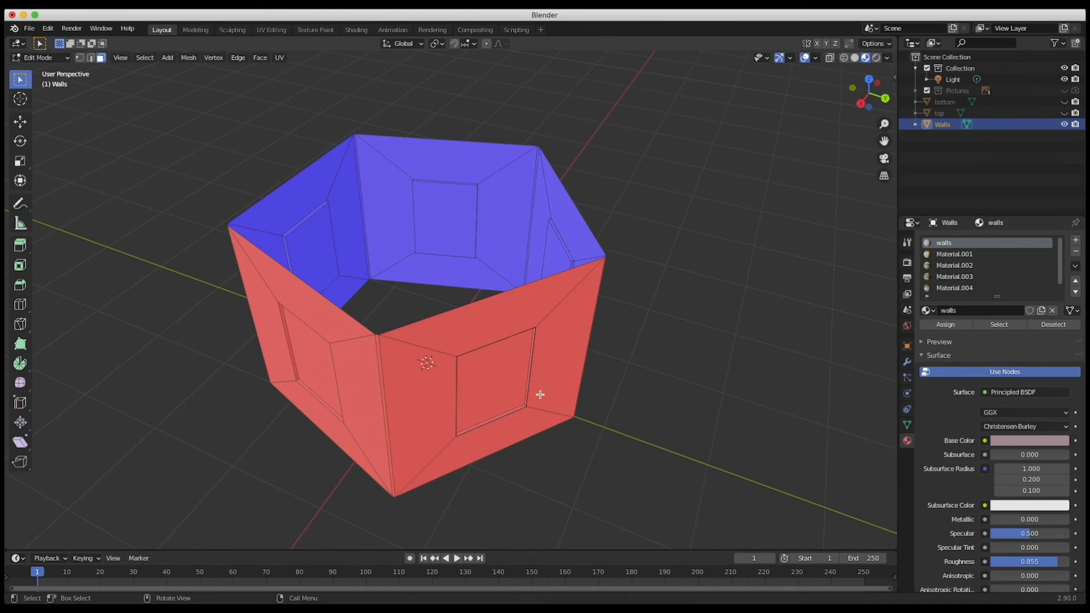
mouse_move(463, 226)
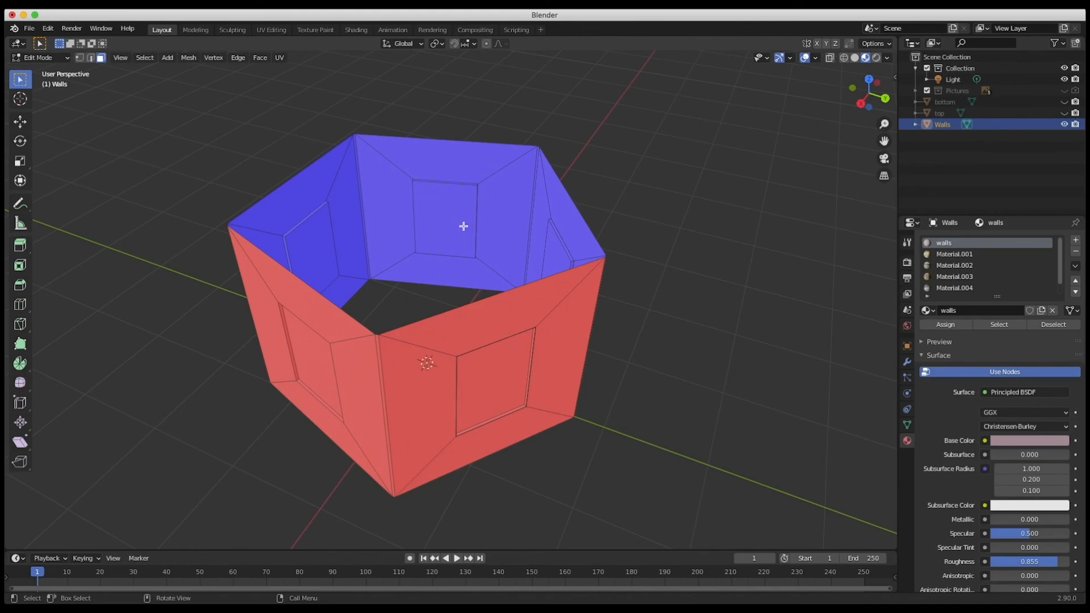
mouse_move(676, 333)
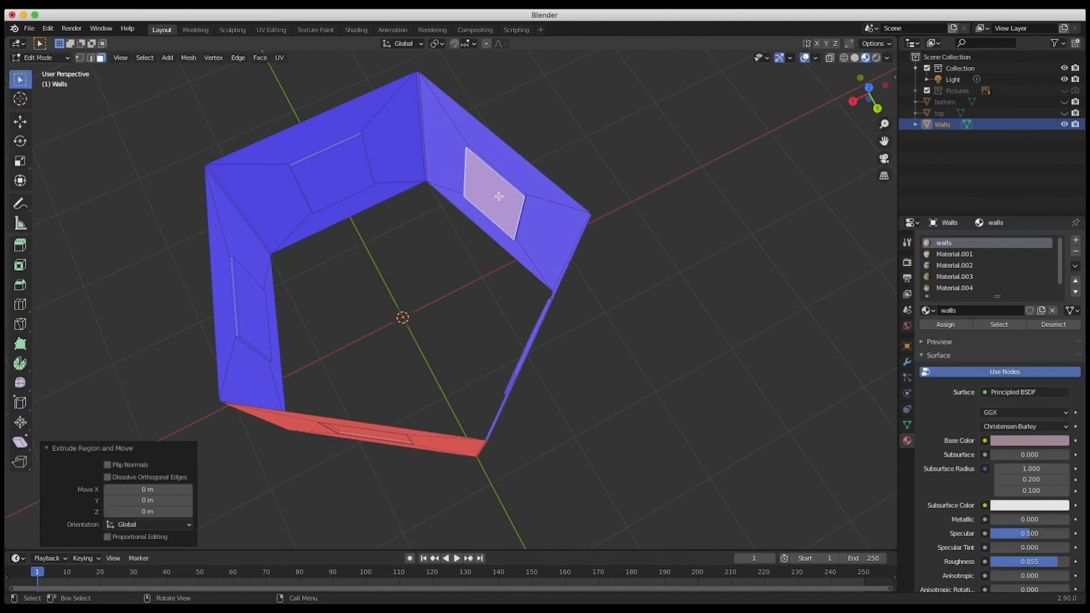
Orbit the viewport back to an angled overview of the walls
drag(498, 197, 617, 202)
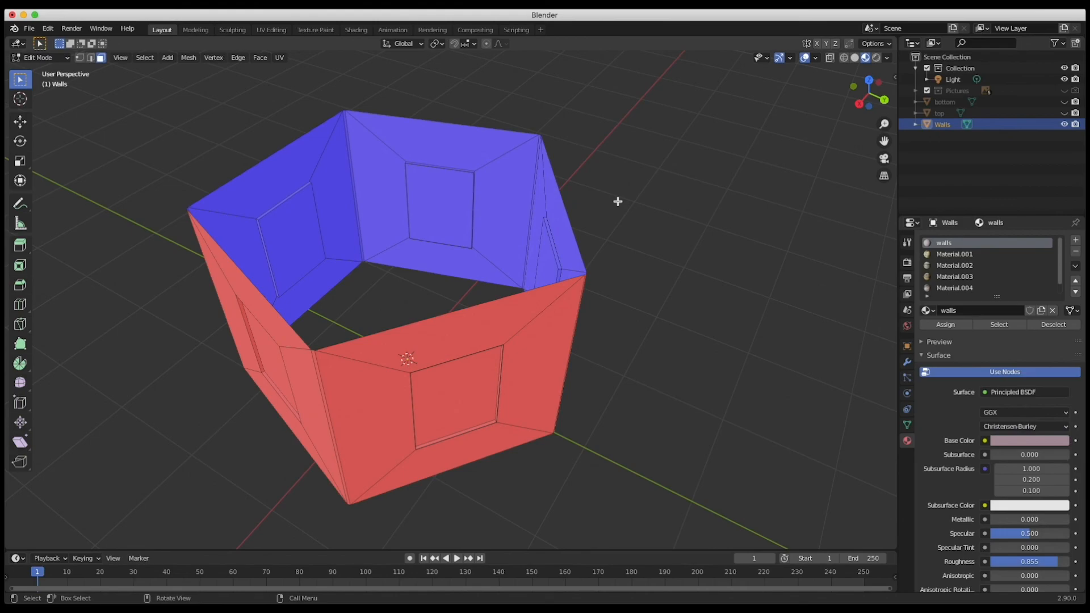
mouse_move(530, 228)
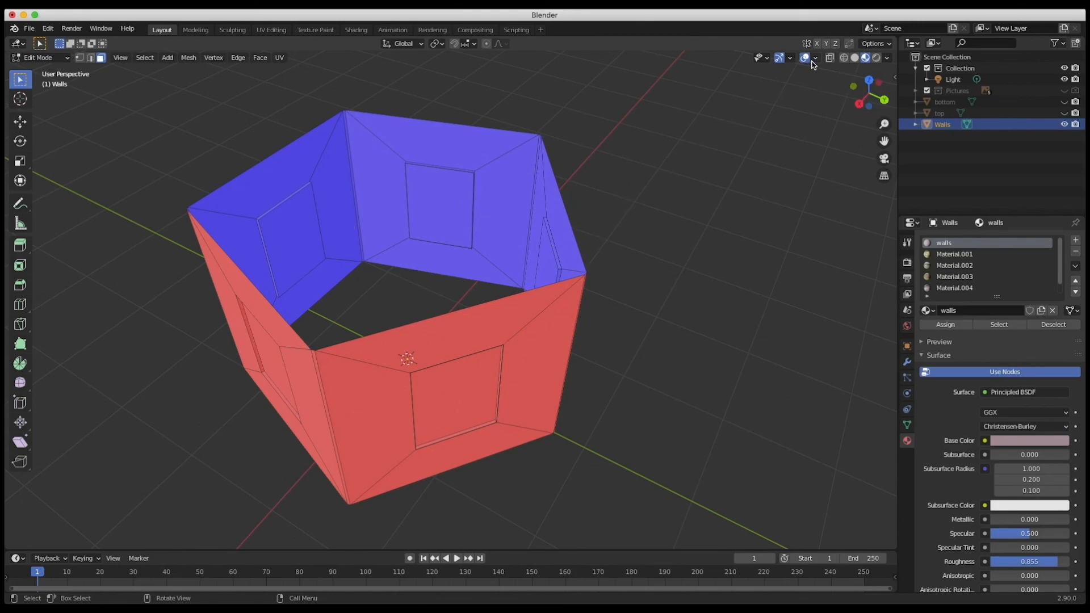
Turn off the Face Orientation overlay and return the walls to Object Mode
click(812, 58)
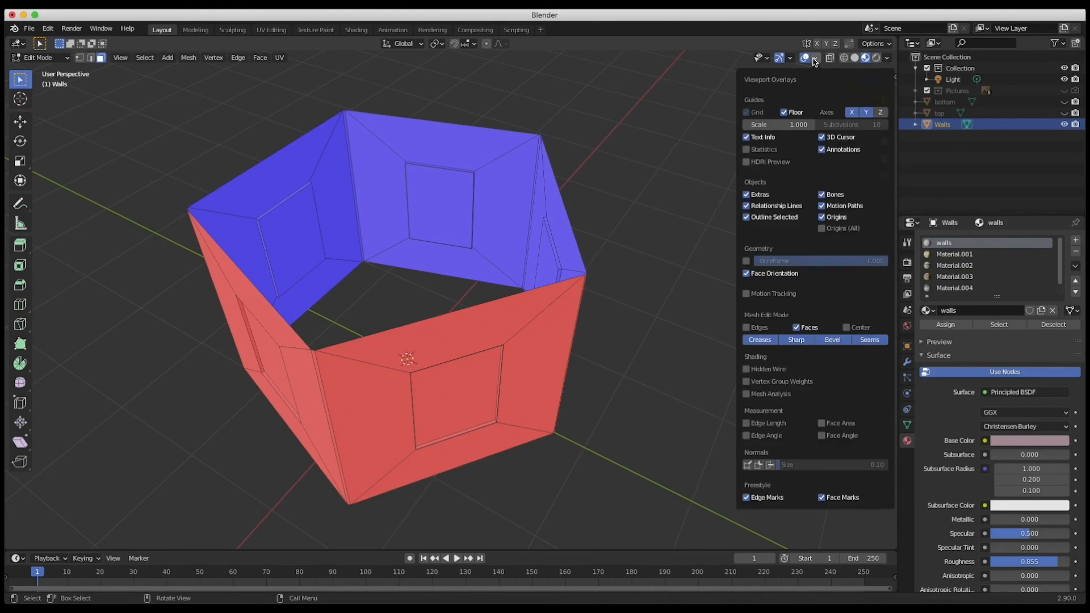
click(747, 273)
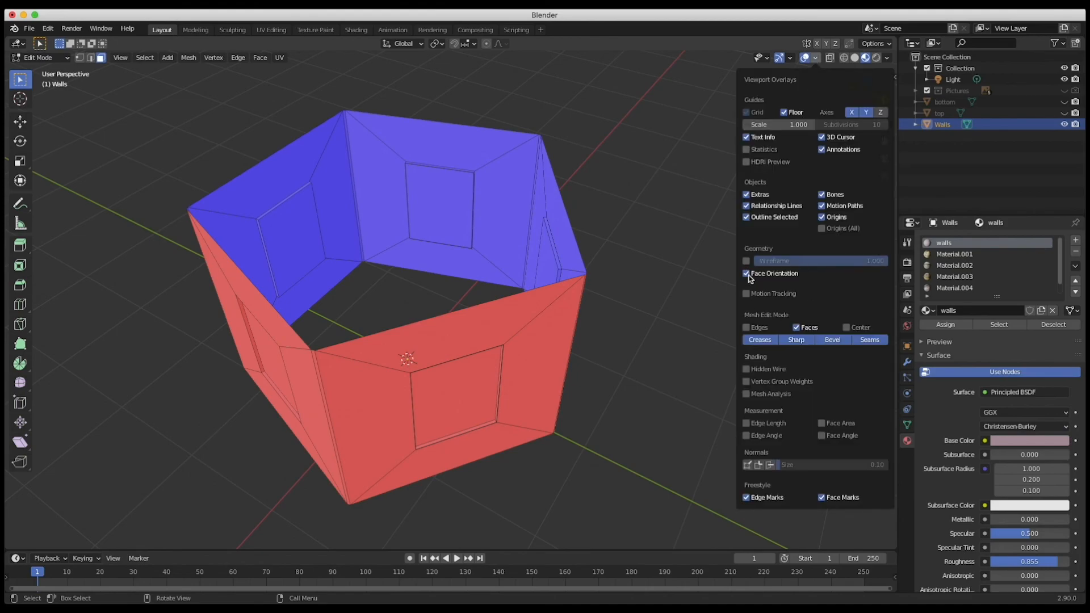
click(747, 273)
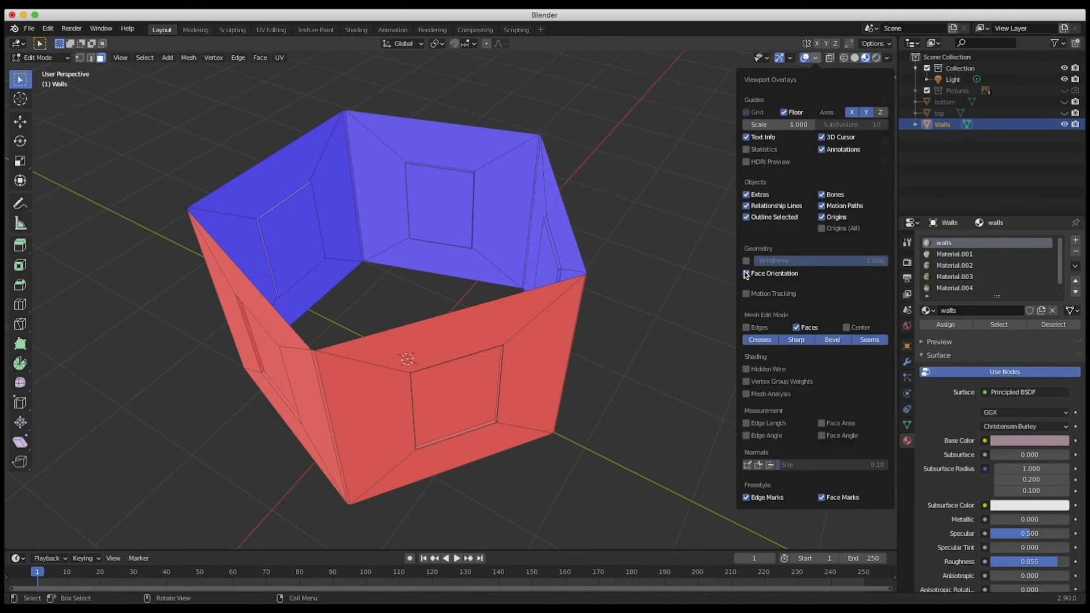
click(747, 274)
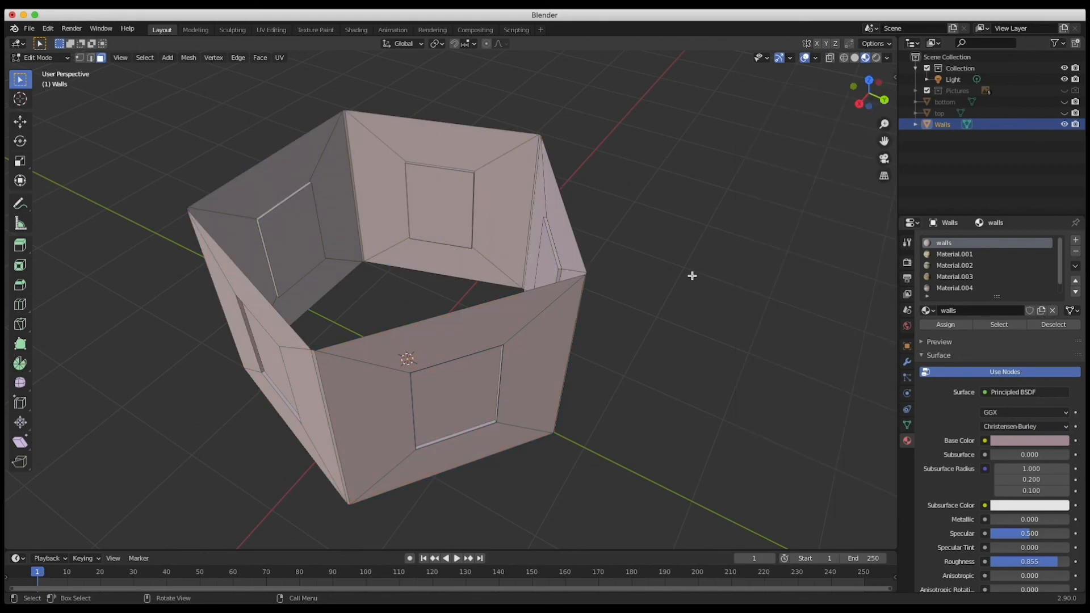
key(Tab)
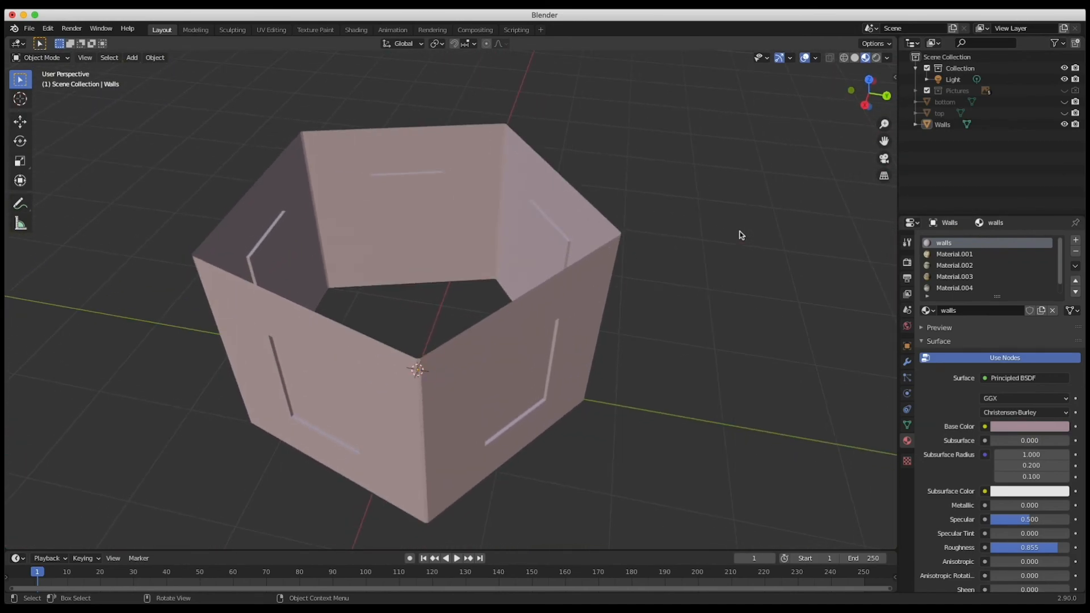
Enter Edit Mode and select the back wall's picture panel for the 1wolf.jpg material
key(Tab)
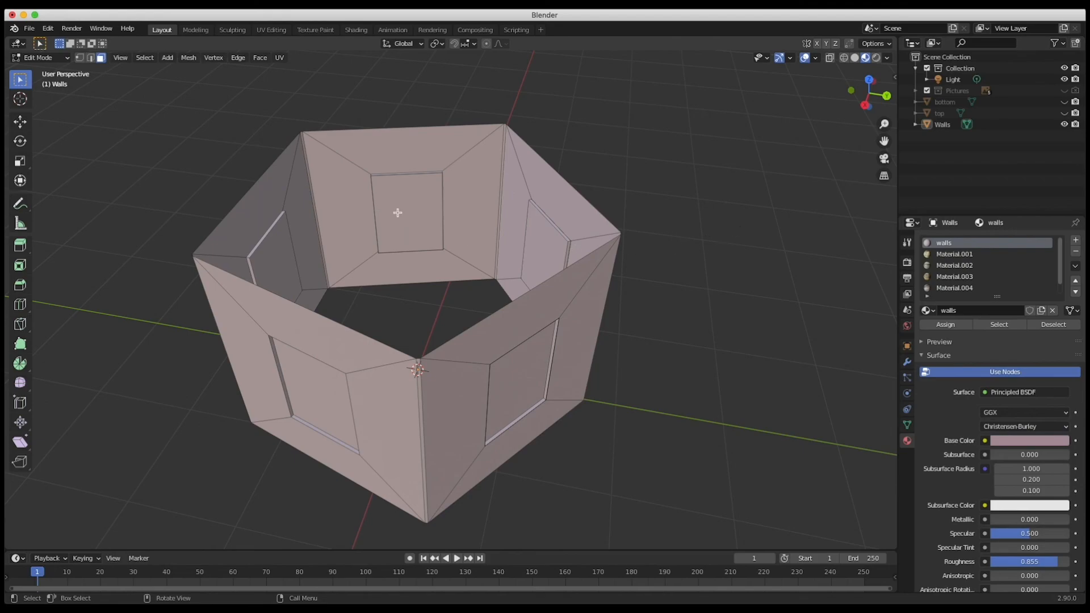
click(406, 213)
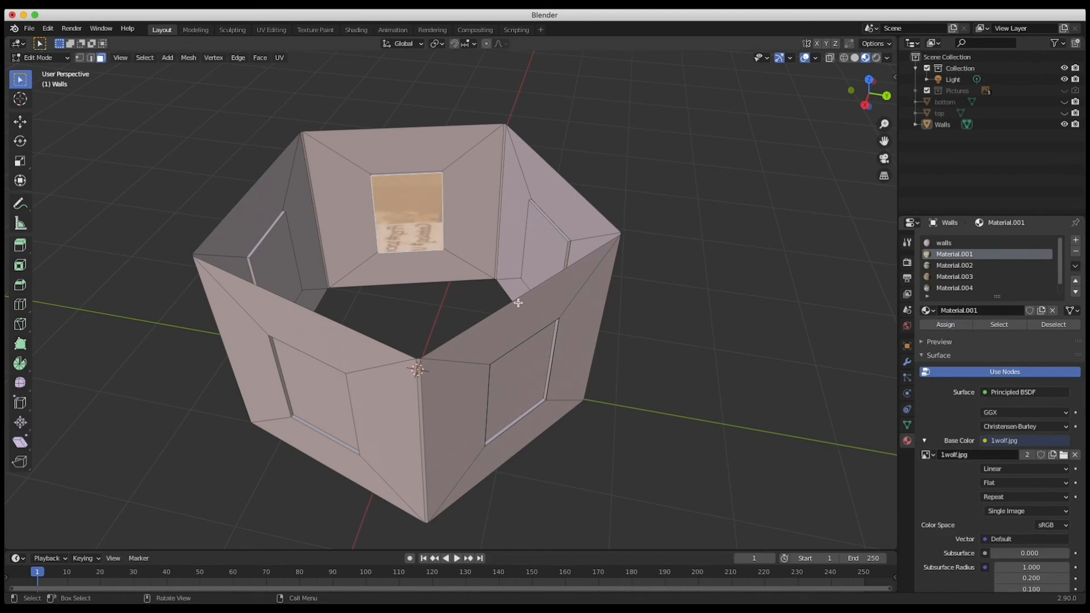
mouse_move(407, 209)
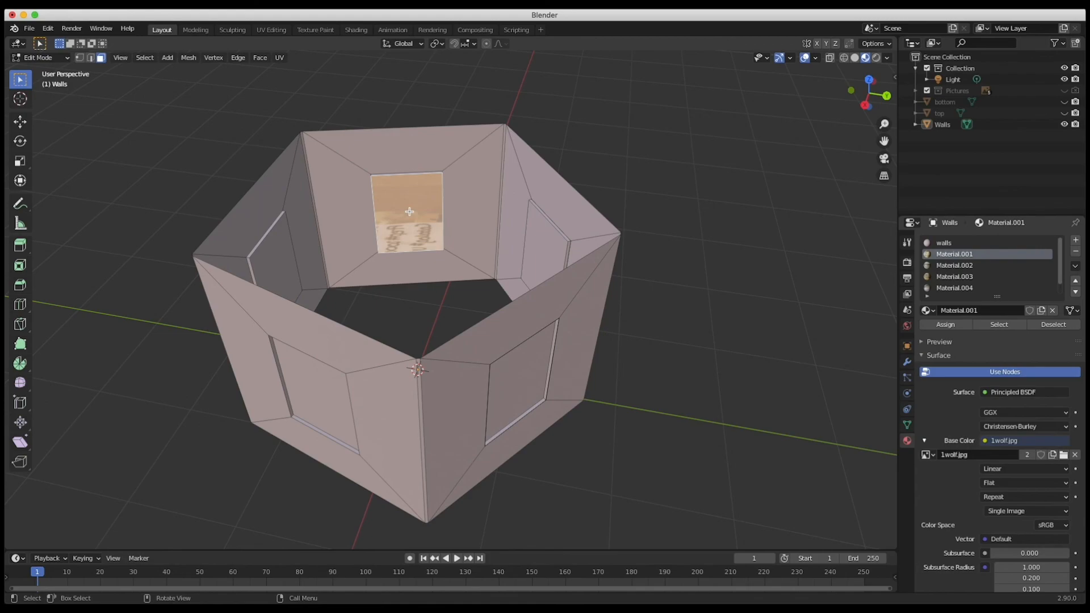
UV-unwrap the selected back wall panel so 1wolf.jpg fills it
click(279, 57)
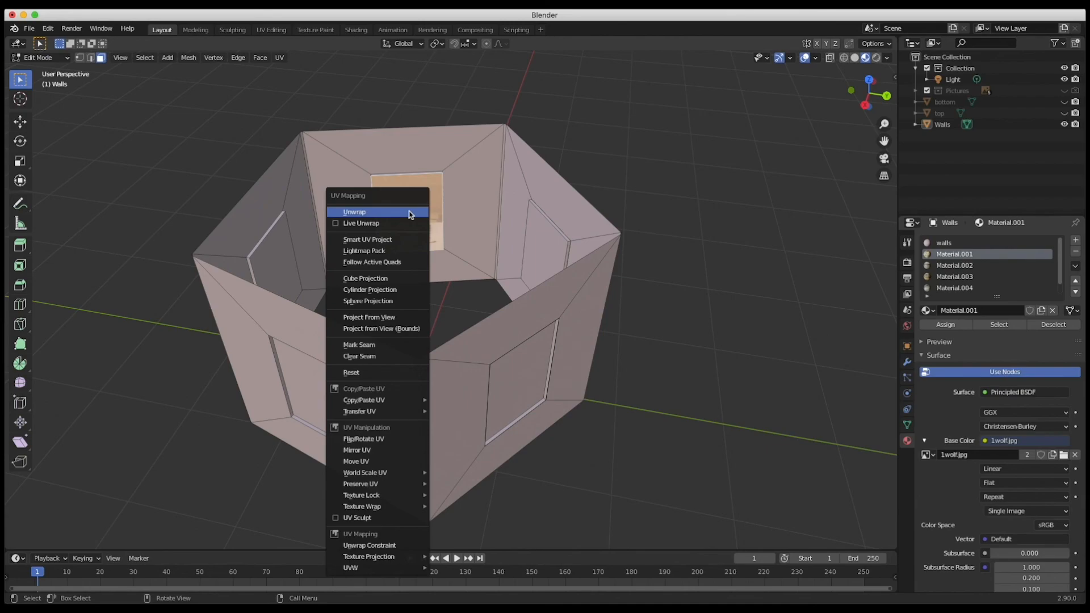
click(354, 211)
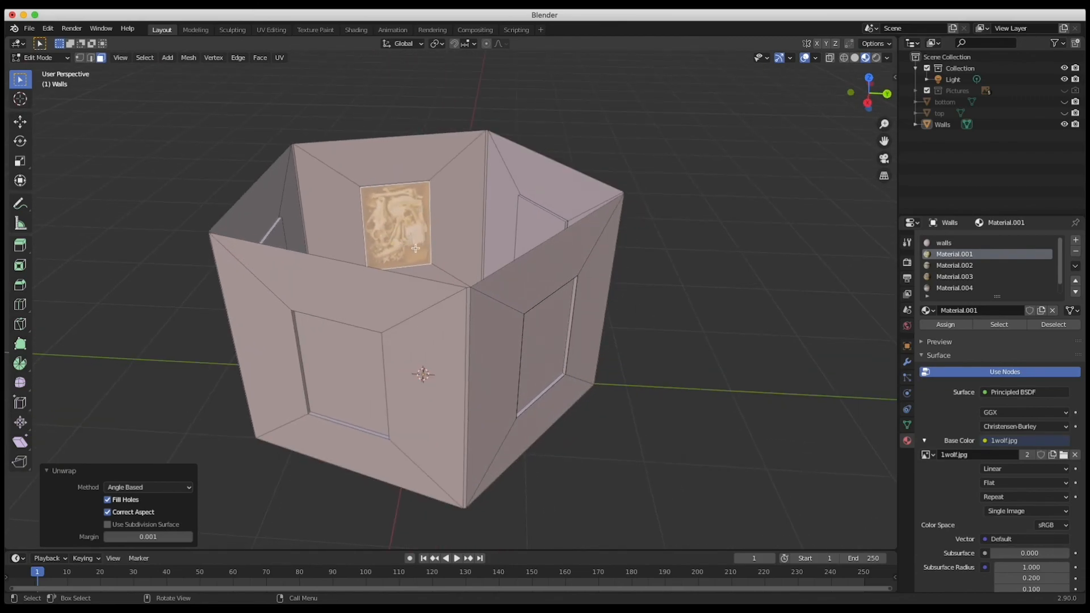
mouse_move(426, 251)
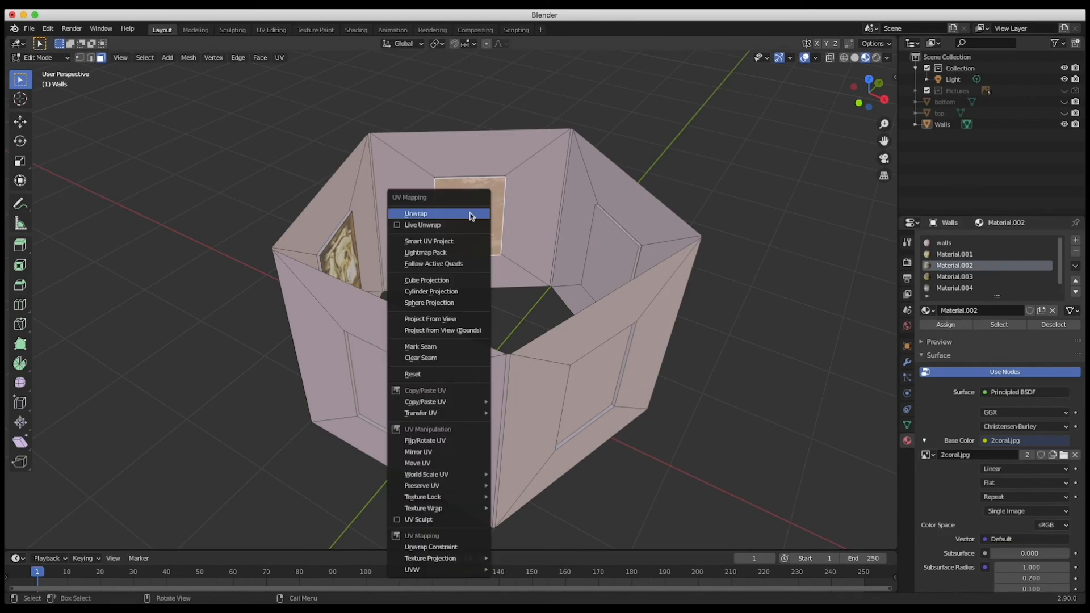
Unwrap the second panel showing 2coral.jpg, then select Material.003 (3bat.jpg) for the next panel
click(416, 214)
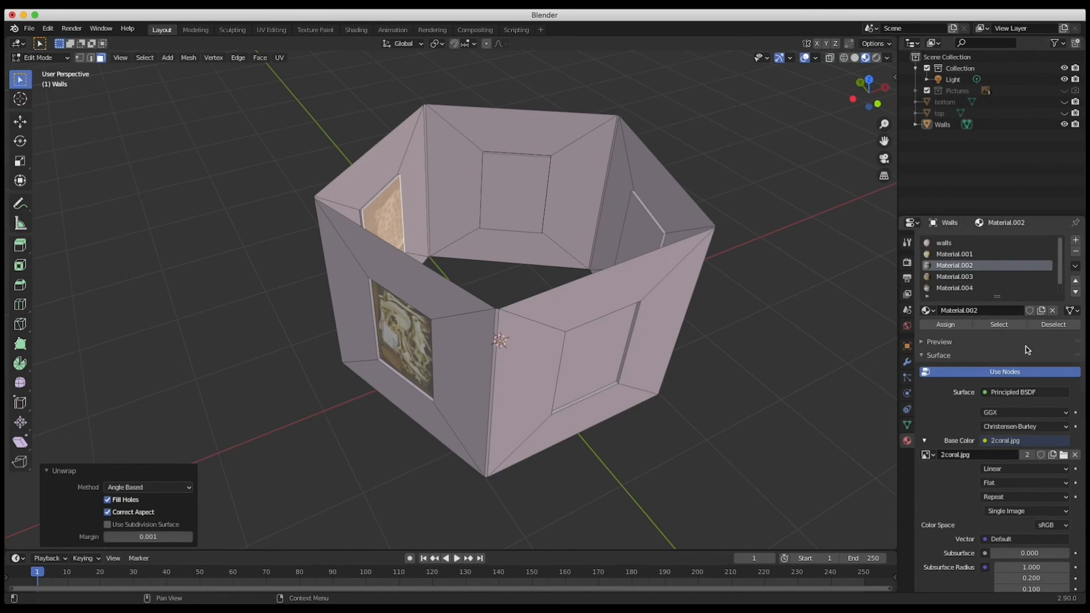
mouse_move(516, 316)
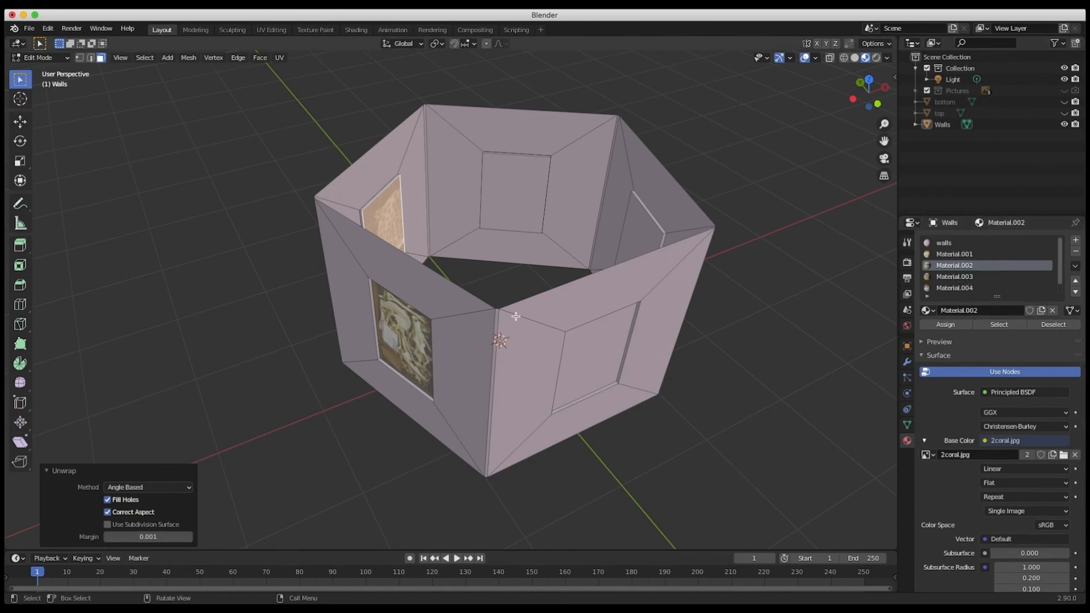
mouse_move(496, 212)
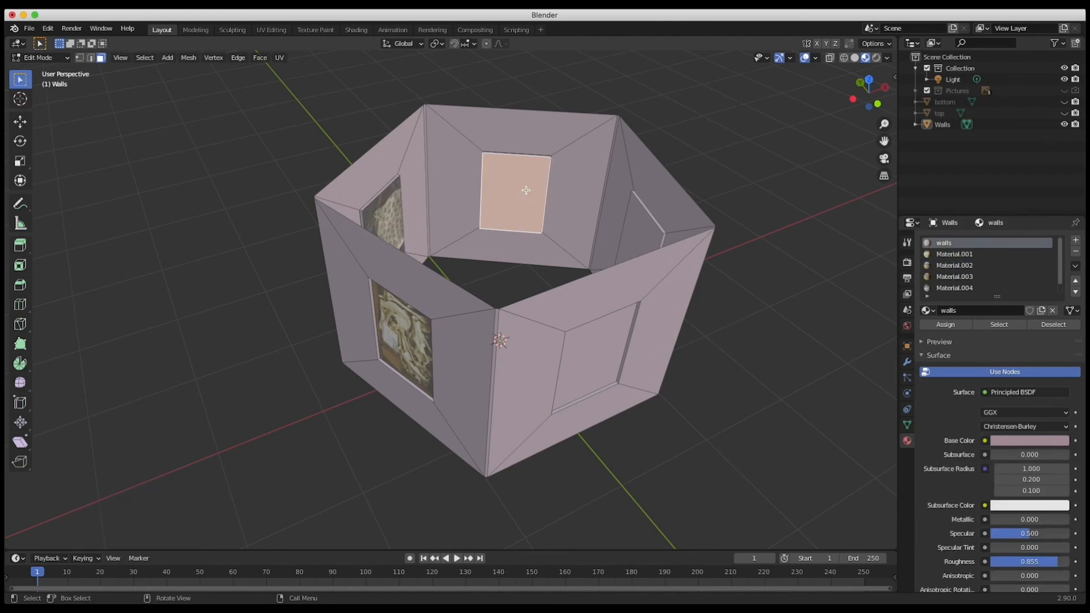
click(955, 276)
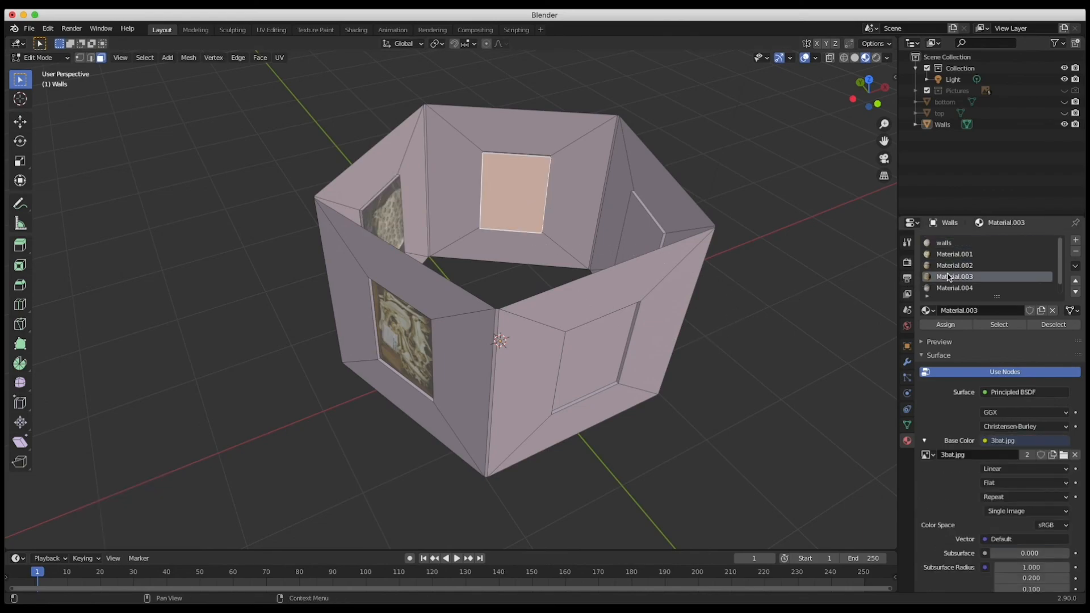